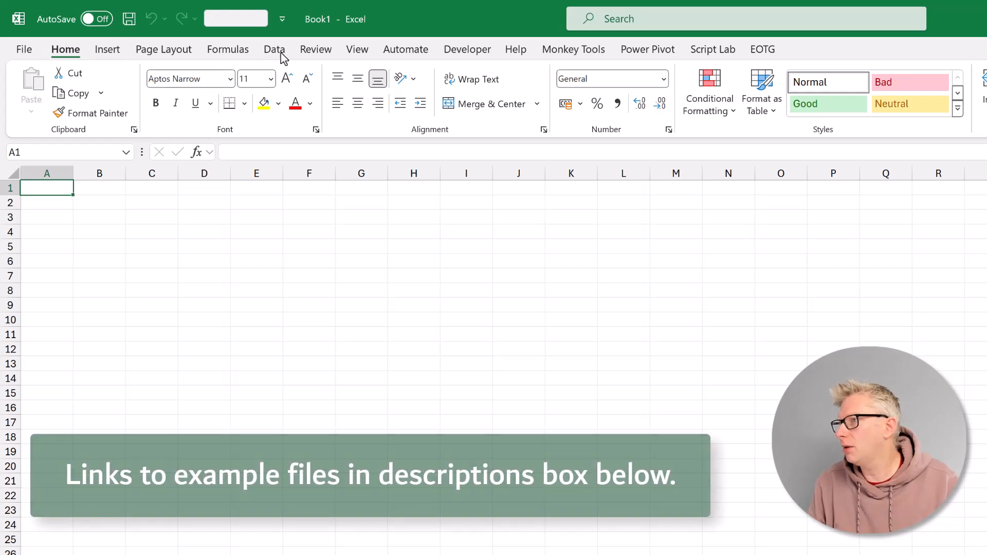
Import from the Files folder via Get Data > From Folder to preview three bank CSVs
{"action": "left_click", "coordinate": [274, 49]}
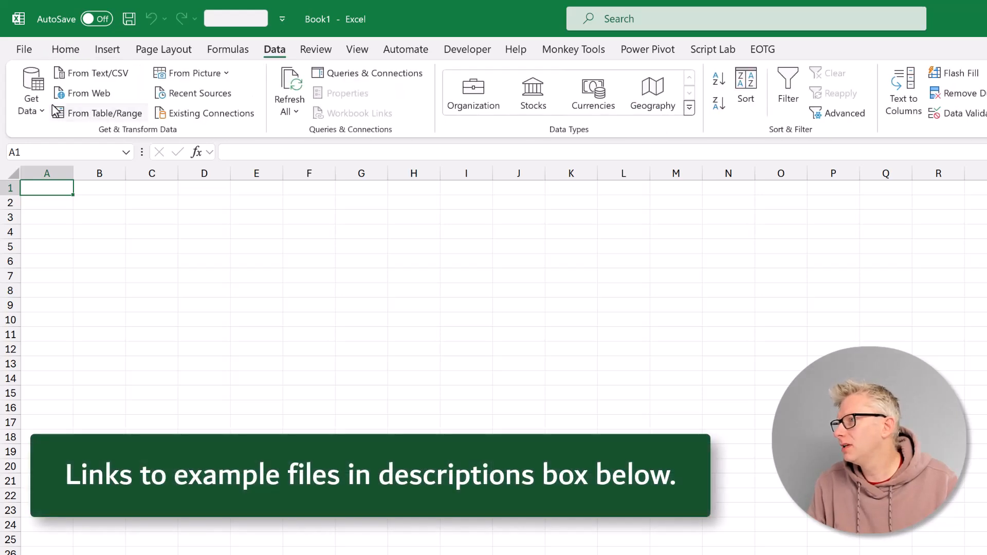
{"action": "left_click", "coordinate": [30, 92]}
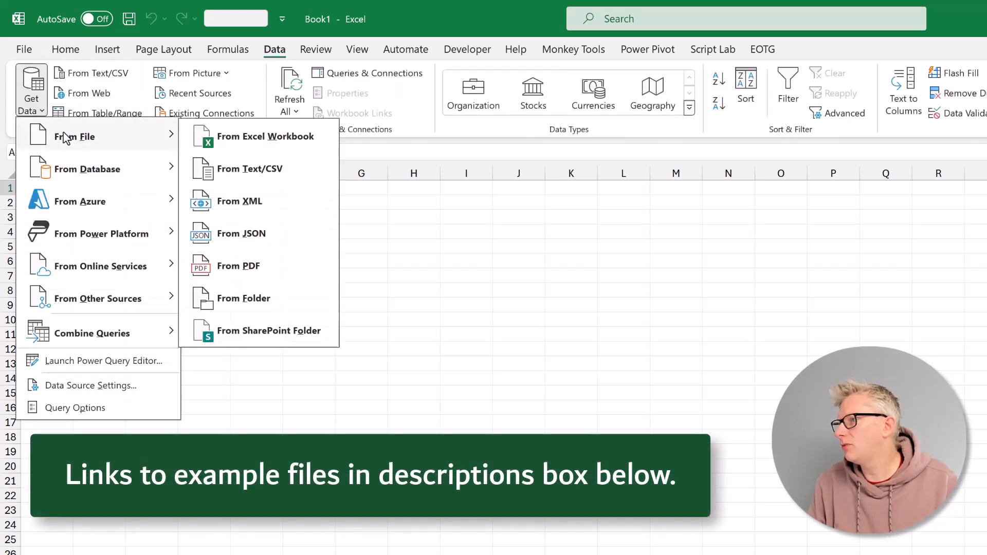
{"action": "left_click", "coordinate": [242, 298]}
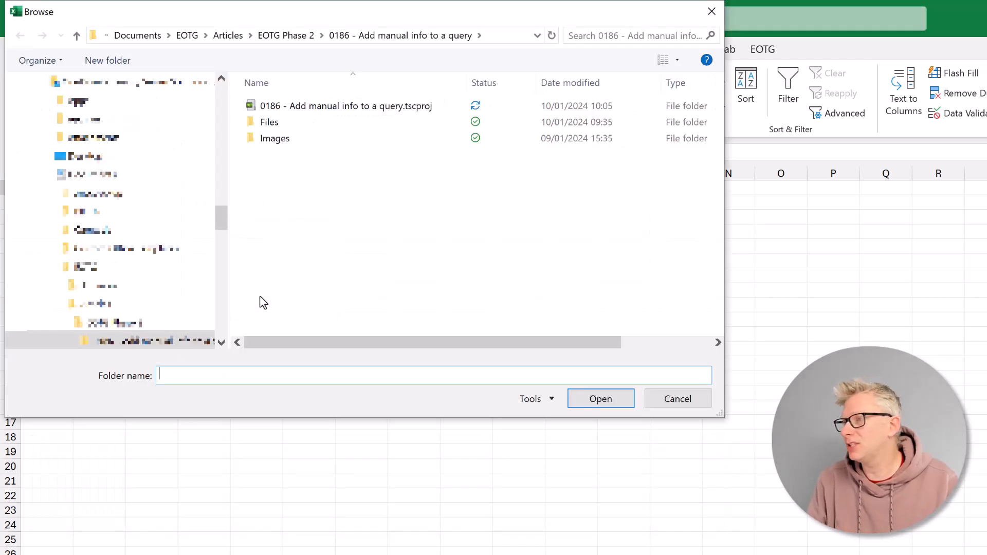
{"action": "left_click", "coordinate": [269, 122]}
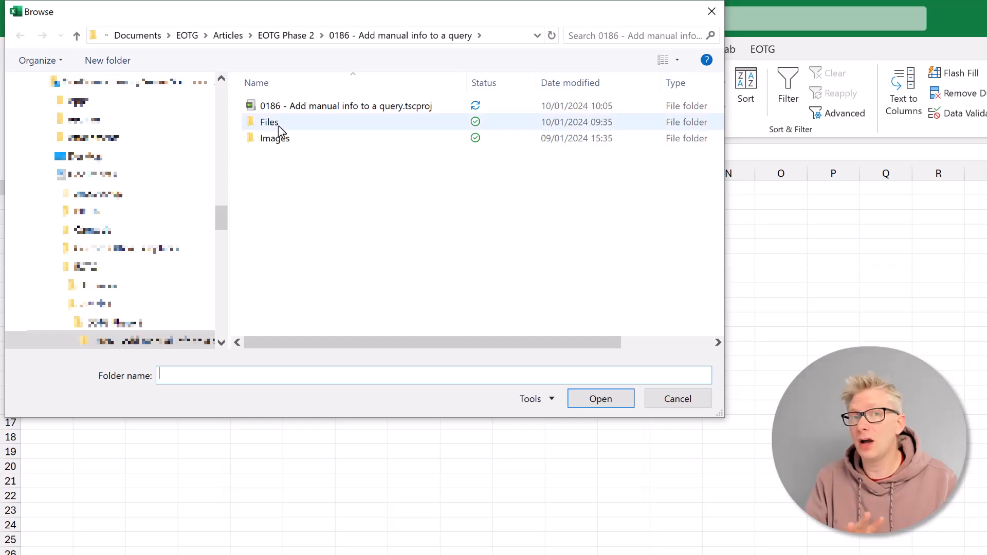
{"action": "left_click", "coordinate": [268, 121]}
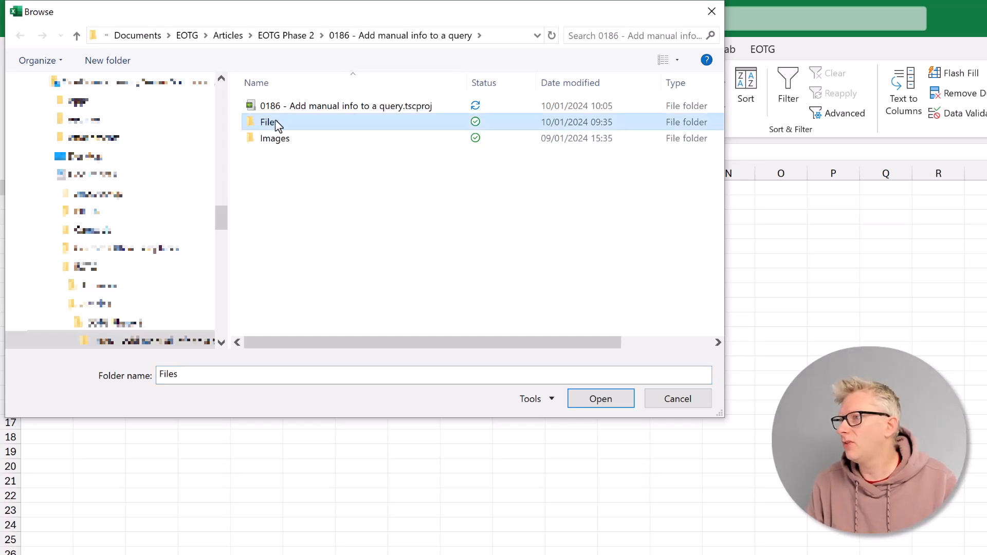
{"action": "mouse_move", "coordinate": [600, 399]}
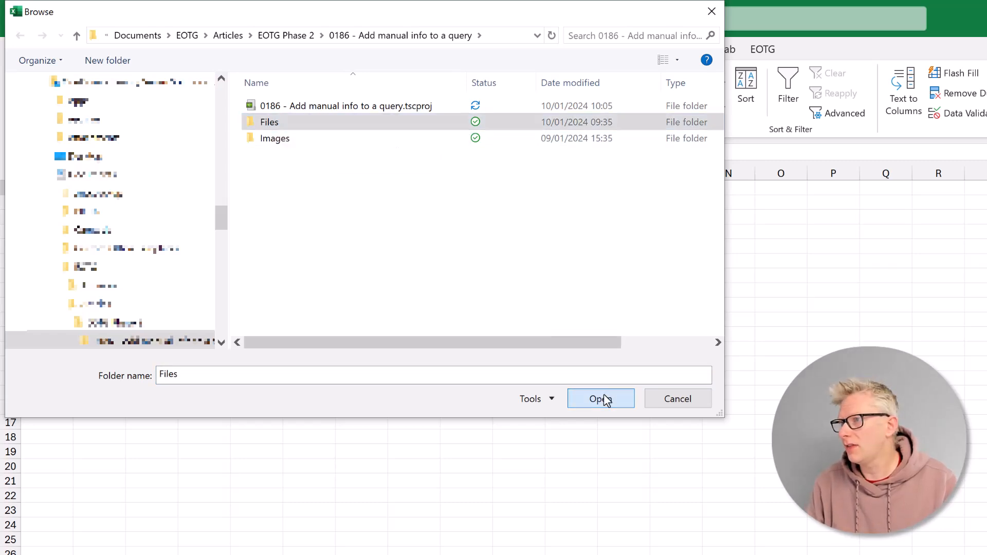
{"action": "left_click", "coordinate": [596, 399]}
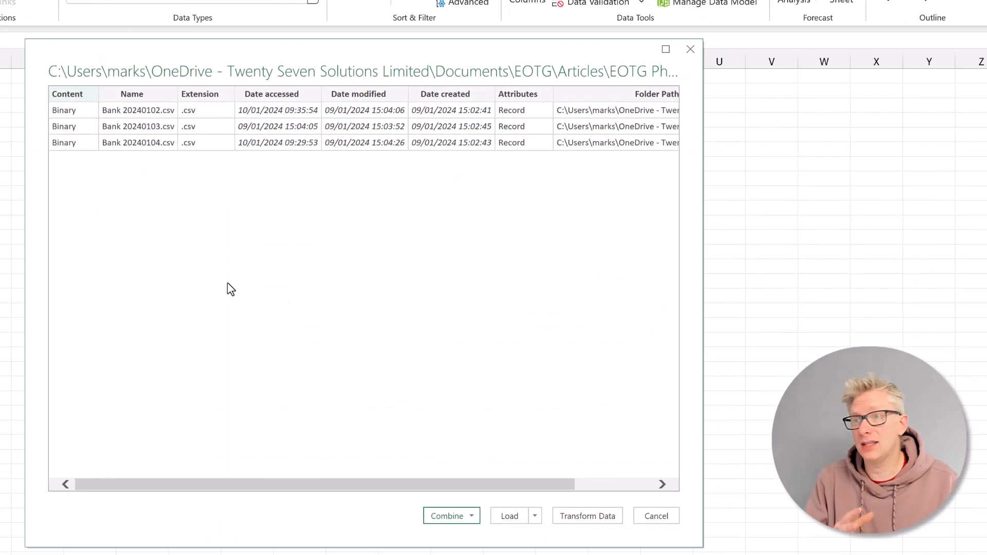
{"action": "mouse_move", "coordinate": [197, 139]}
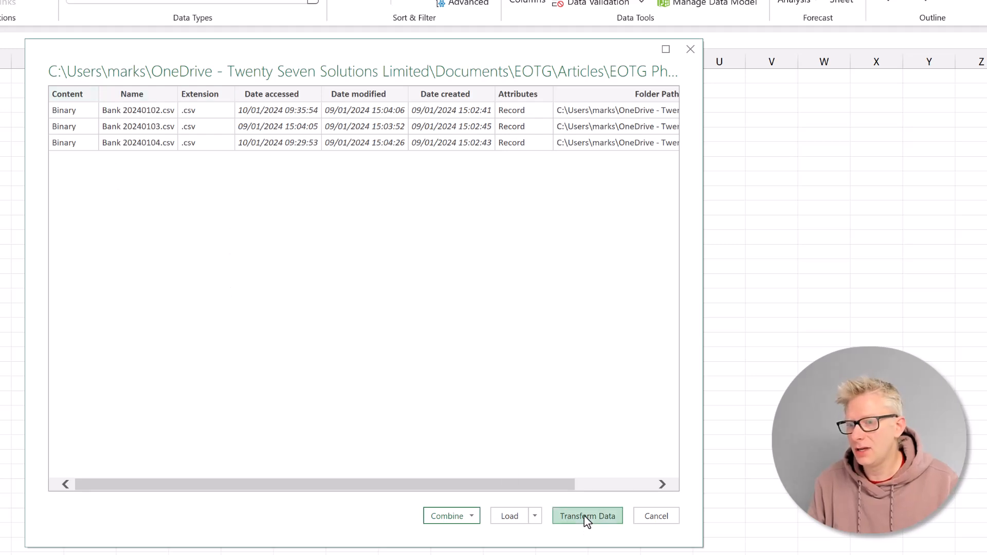
Transform the folder list and combine the three bank files from the Content column
{"action": "left_click", "coordinate": [587, 516]}
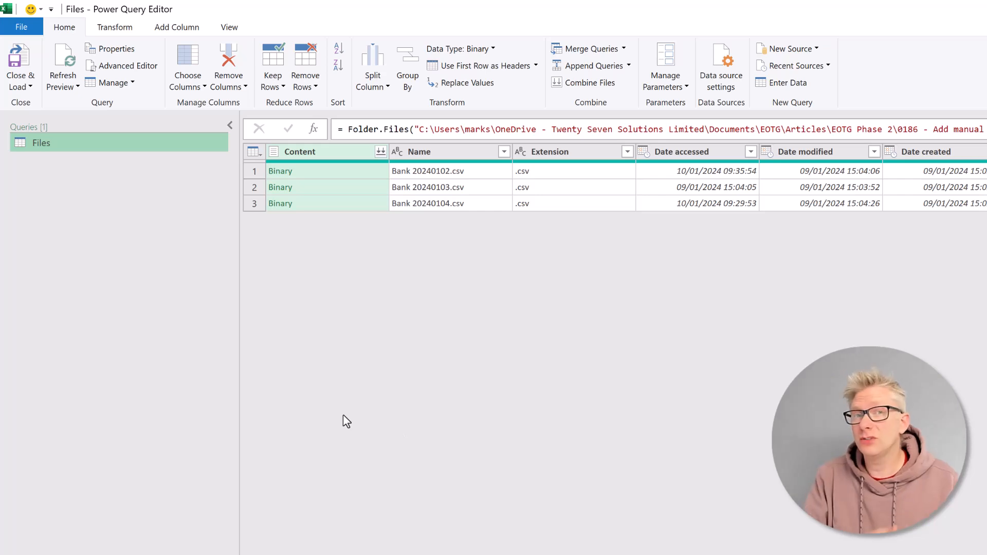
{"action": "mouse_move", "coordinate": [370, 158]}
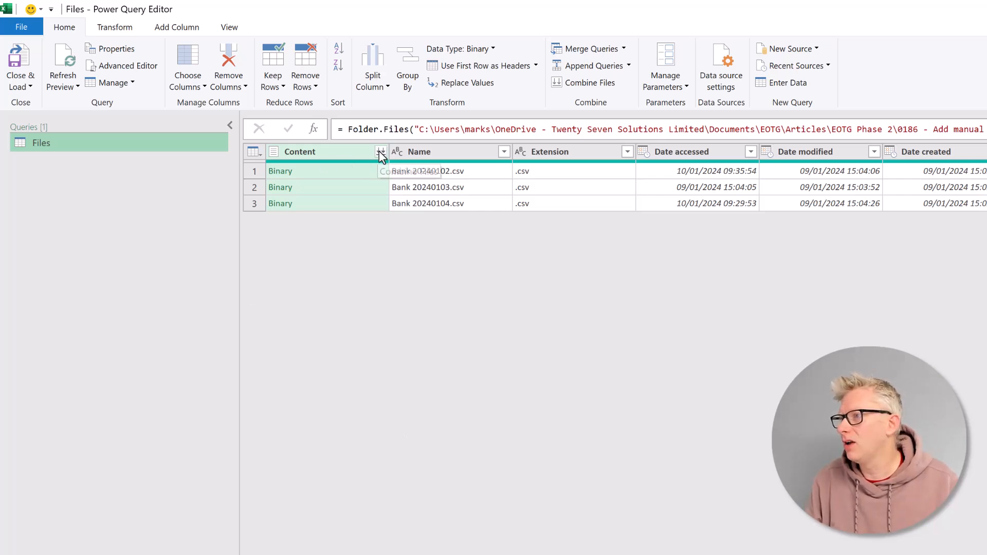
{"action": "left_click", "coordinate": [381, 151]}
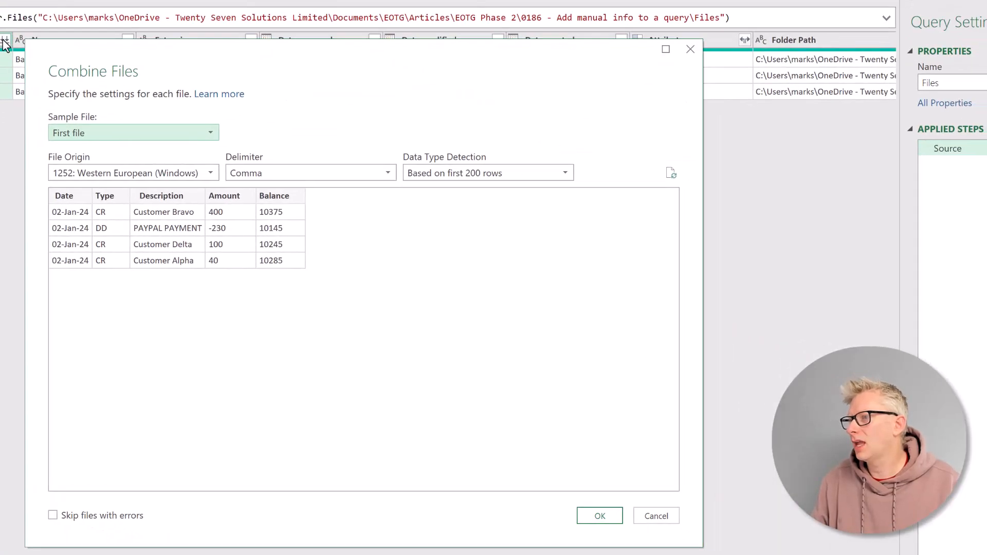
{"action": "mouse_move", "coordinate": [87, 204]}
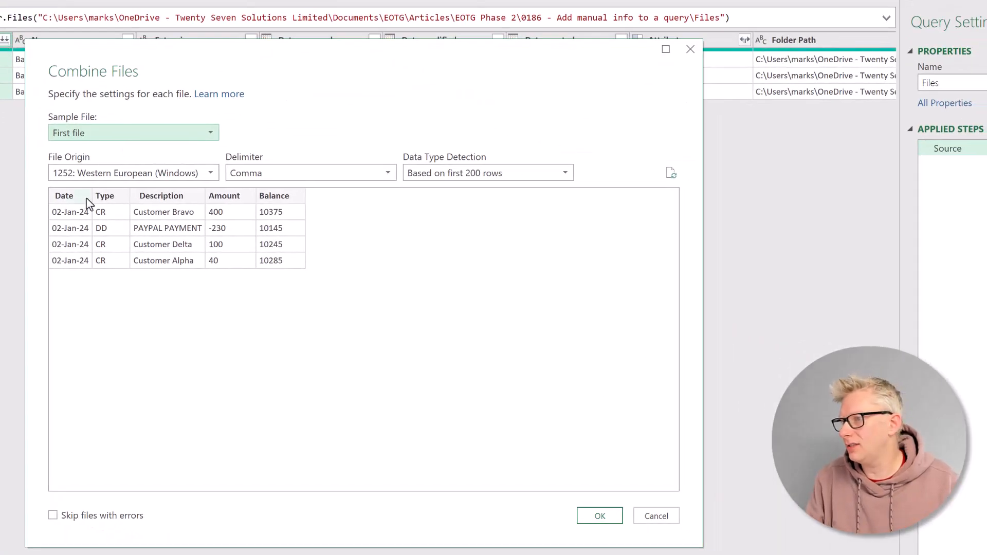
{"action": "mouse_move", "coordinate": [238, 290]}
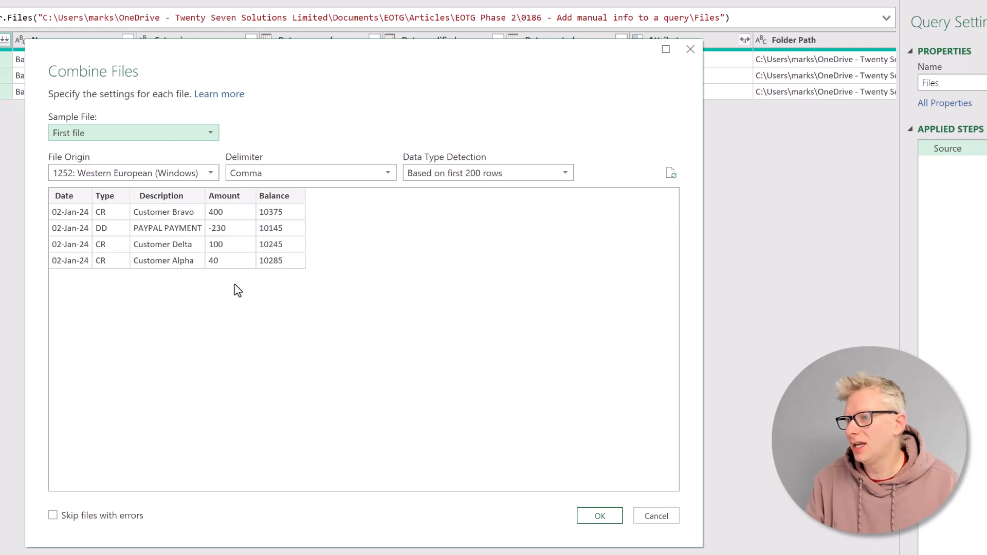
{"action": "mouse_move", "coordinate": [255, 299]}
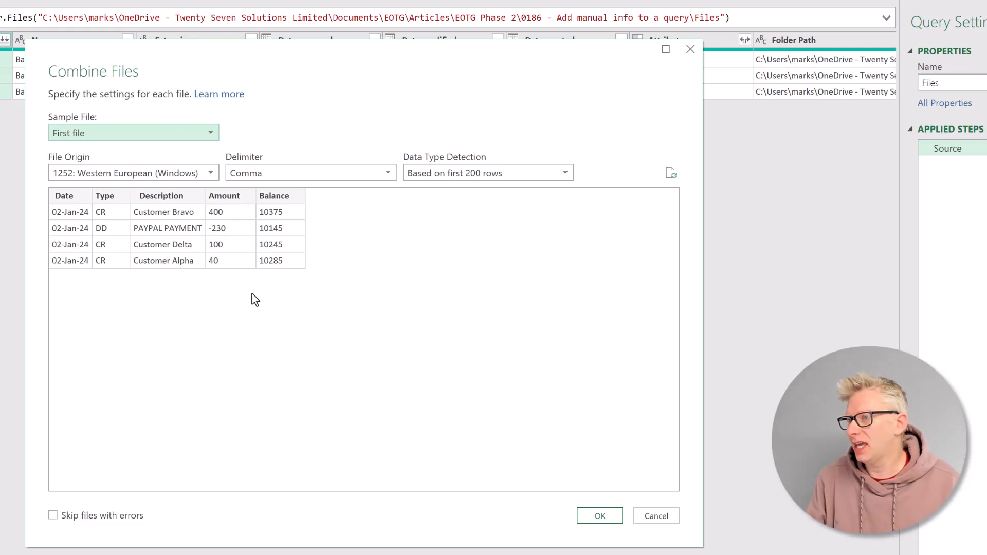
{"action": "mouse_move", "coordinate": [599, 515]}
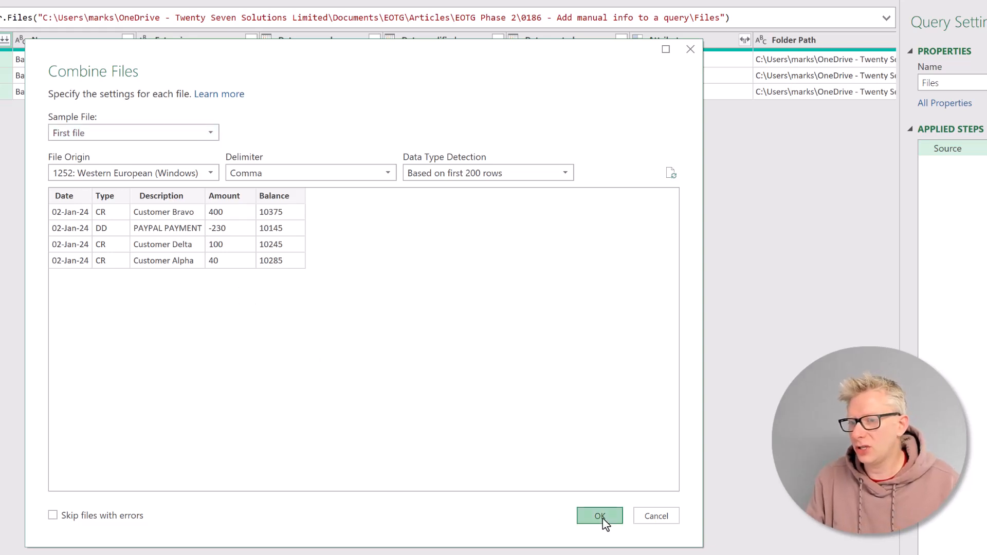
{"action": "left_click", "coordinate": [598, 516]}
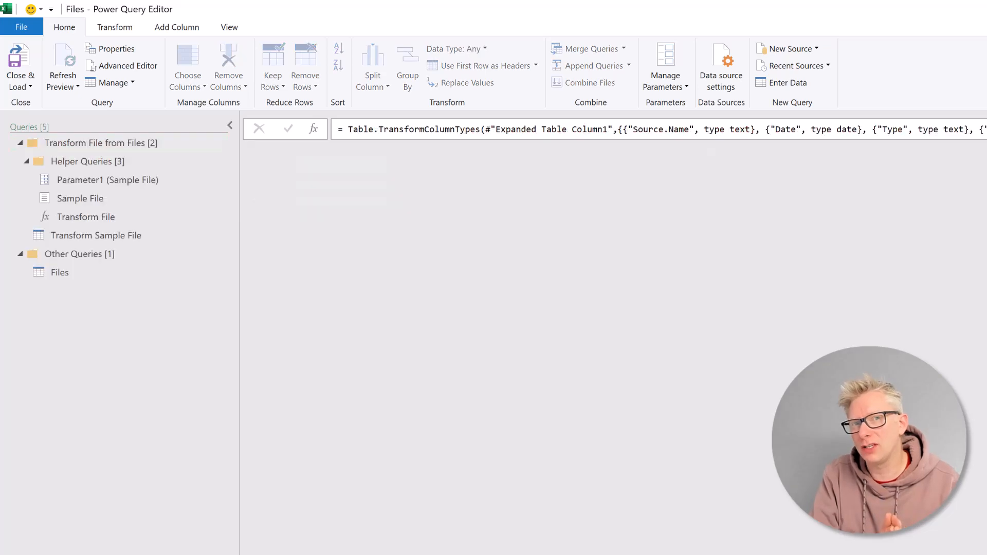
Select the Files query to preview its 12 combined transactions with source file names
{"action": "left_click", "coordinate": [59, 272]}
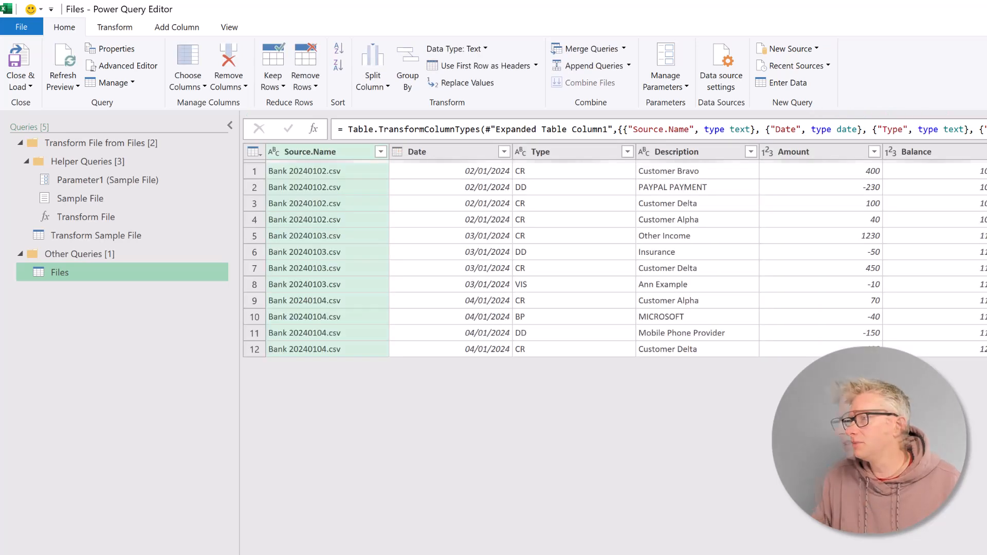
{"action": "mouse_move", "coordinate": [359, 433]}
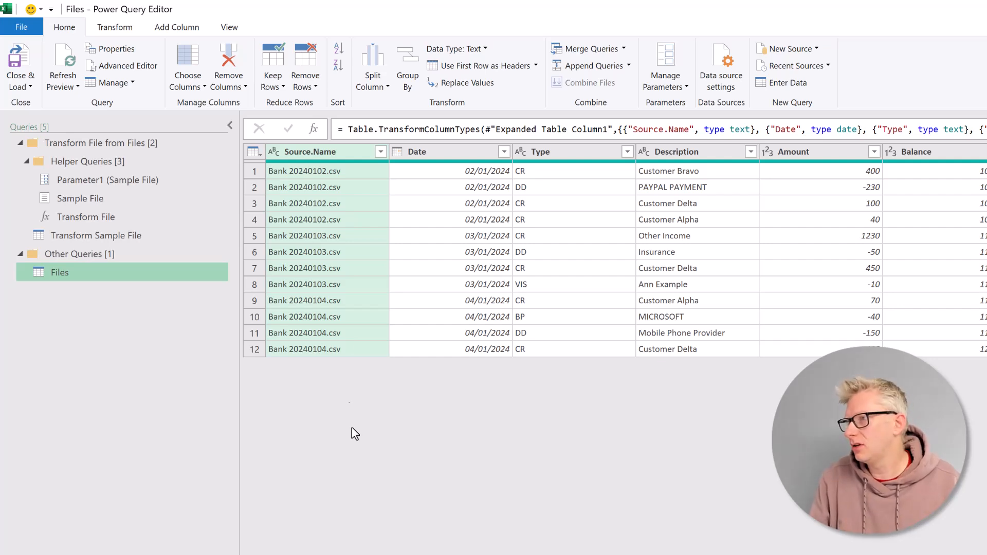
{"action": "mouse_move", "coordinate": [350, 181]}
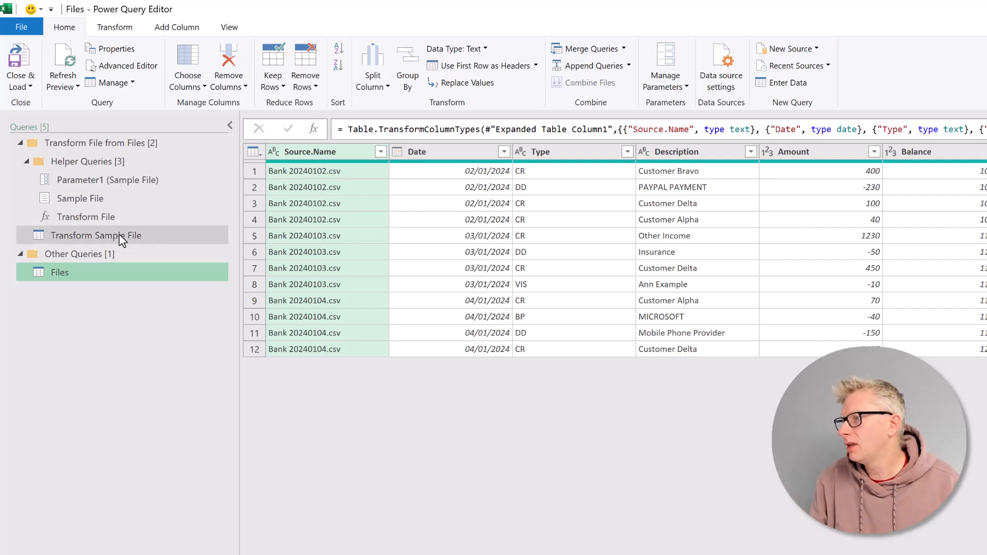
Select the Transform Sample File query and bring up the Add Column commands
{"action": "left_click", "coordinate": [97, 235]}
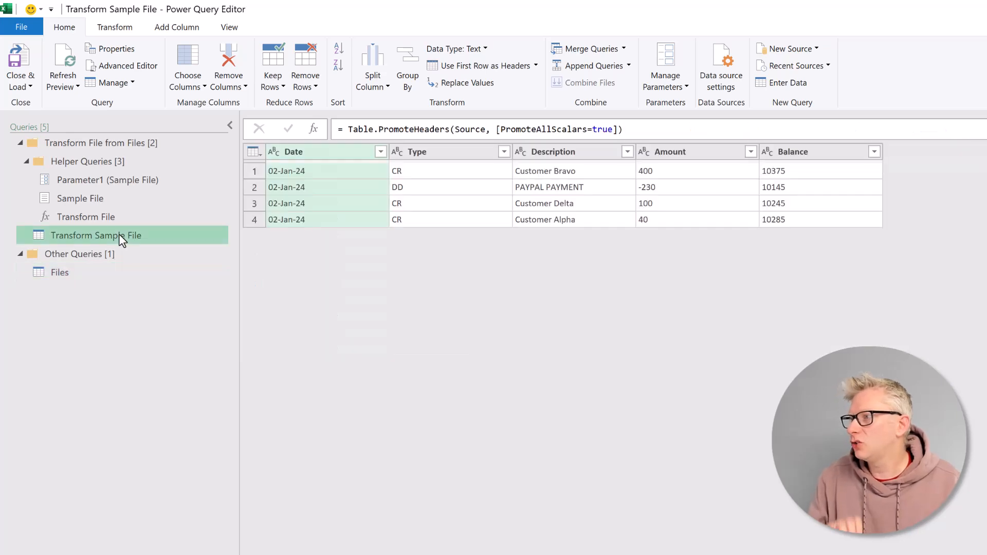
{"action": "mouse_move", "coordinate": [130, 113]}
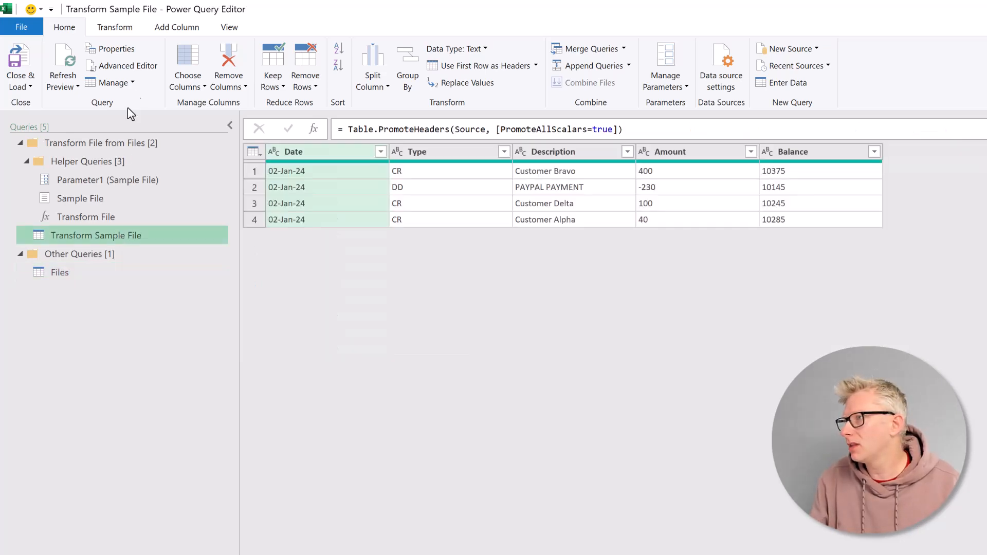
{"action": "left_click", "coordinate": [176, 26]}
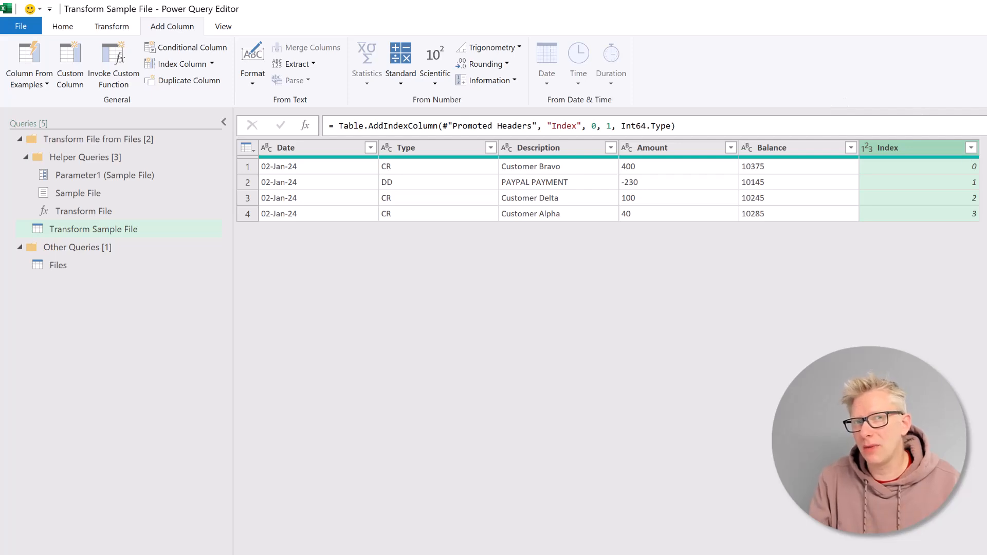
{"action": "mouse_move", "coordinate": [340, 246]}
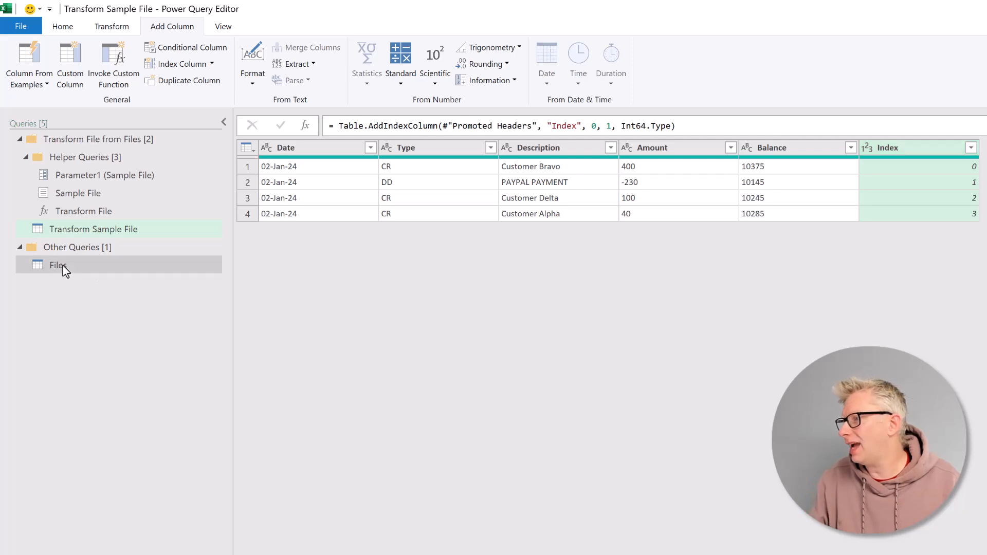
{"action": "left_click", "coordinate": [58, 265]}
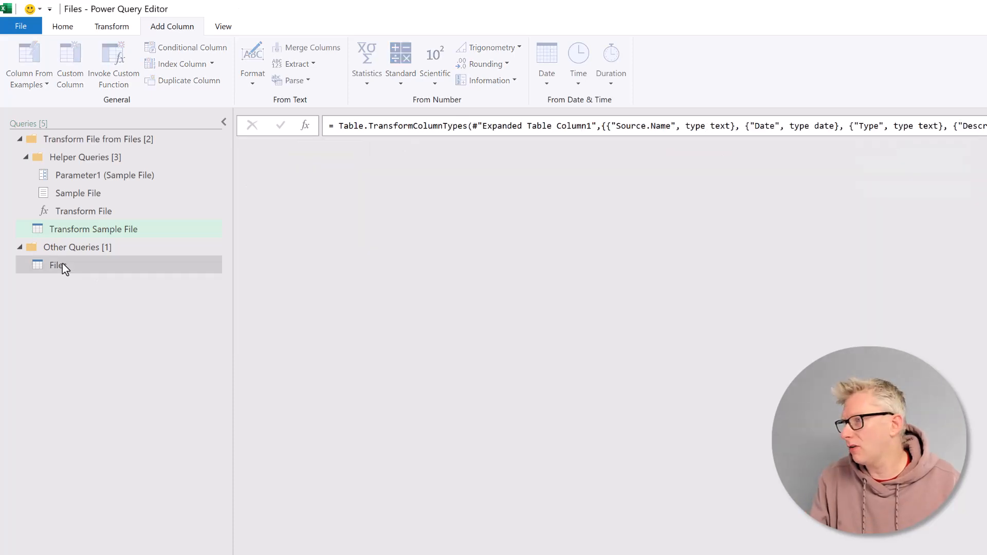
{"action": "left_click", "coordinate": [58, 265]}
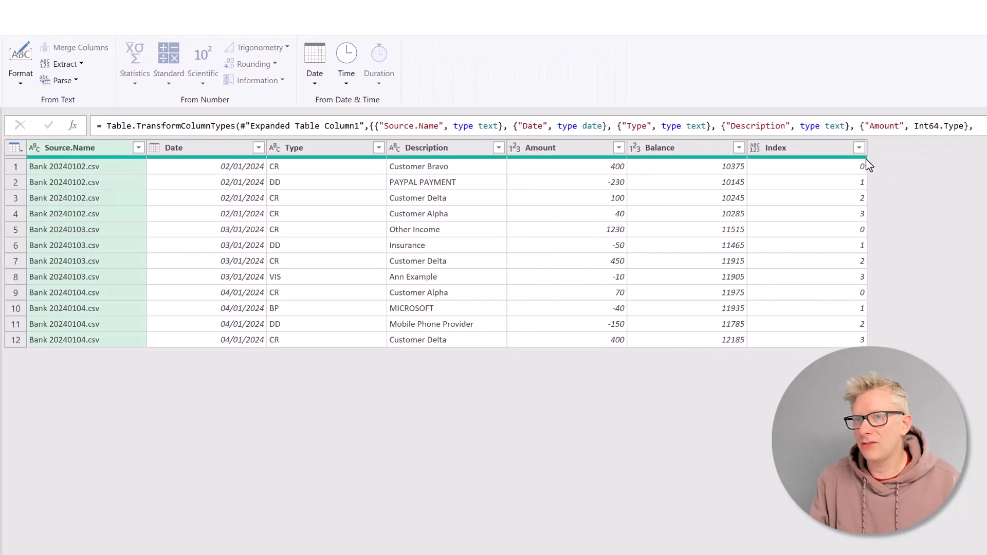
{"action": "mouse_move", "coordinate": [864, 221]}
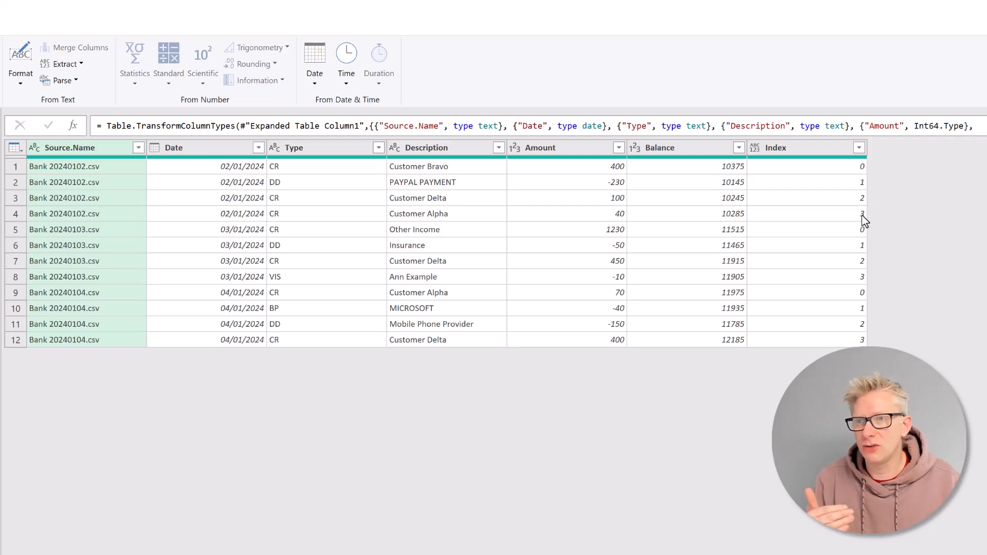
{"action": "mouse_move", "coordinate": [91, 222]}
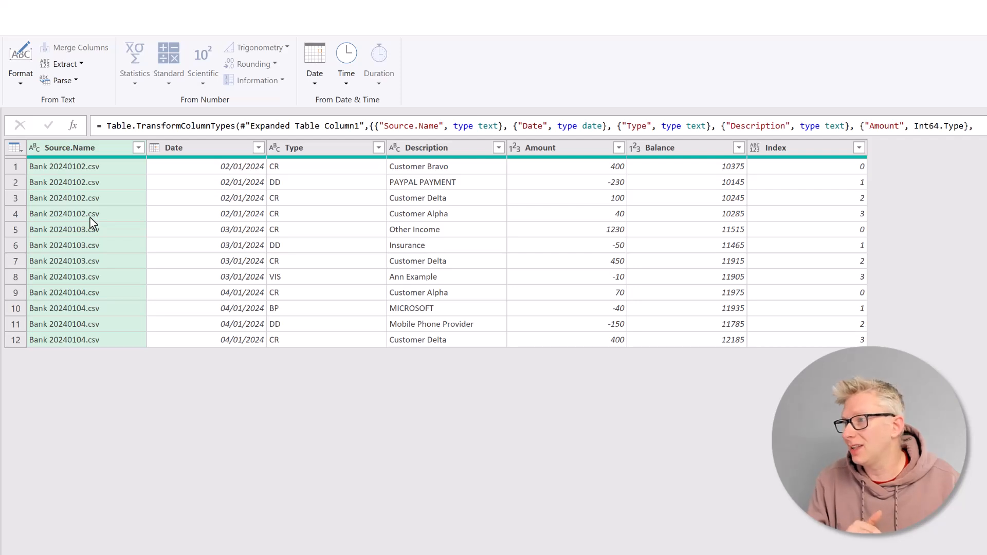
{"action": "mouse_move", "coordinate": [817, 234]}
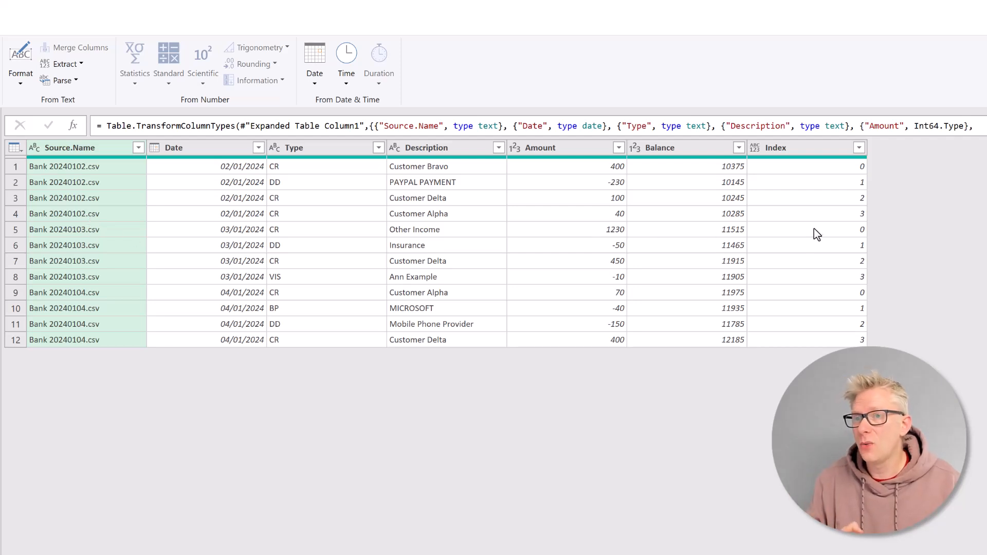
{"action": "mouse_move", "coordinate": [848, 282]}
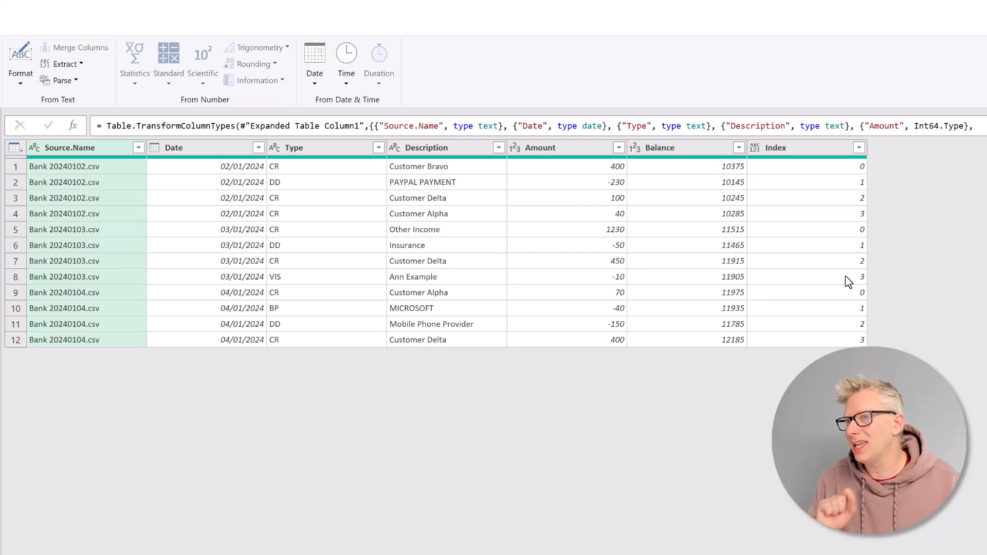
{"action": "mouse_move", "coordinate": [349, 276]}
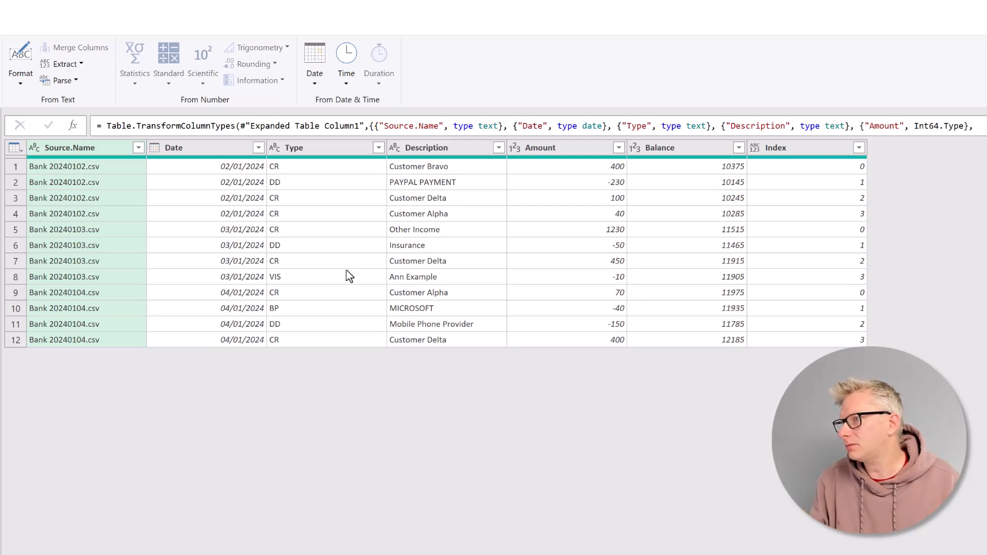
{"action": "mouse_move", "coordinate": [663, 221]}
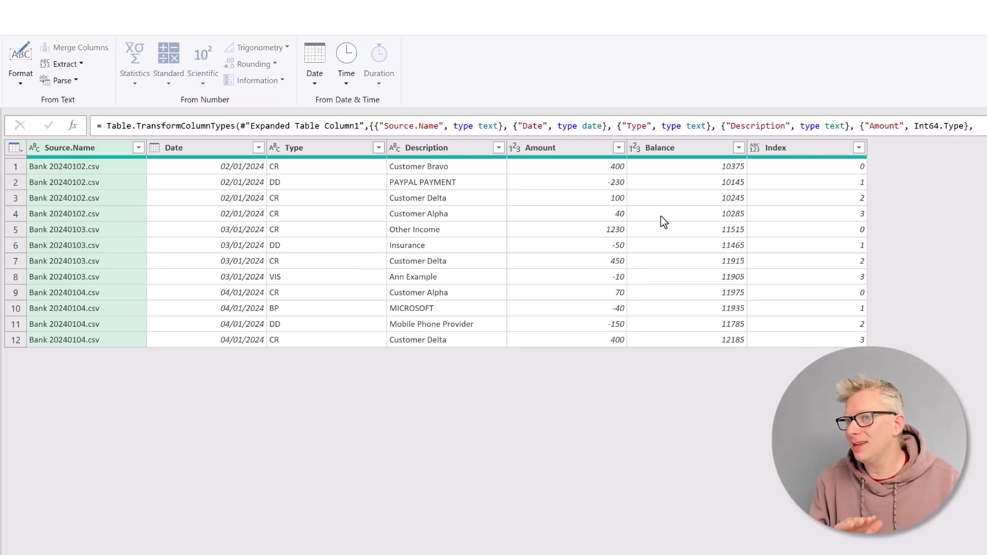
{"action": "mouse_move", "coordinate": [113, 162]}
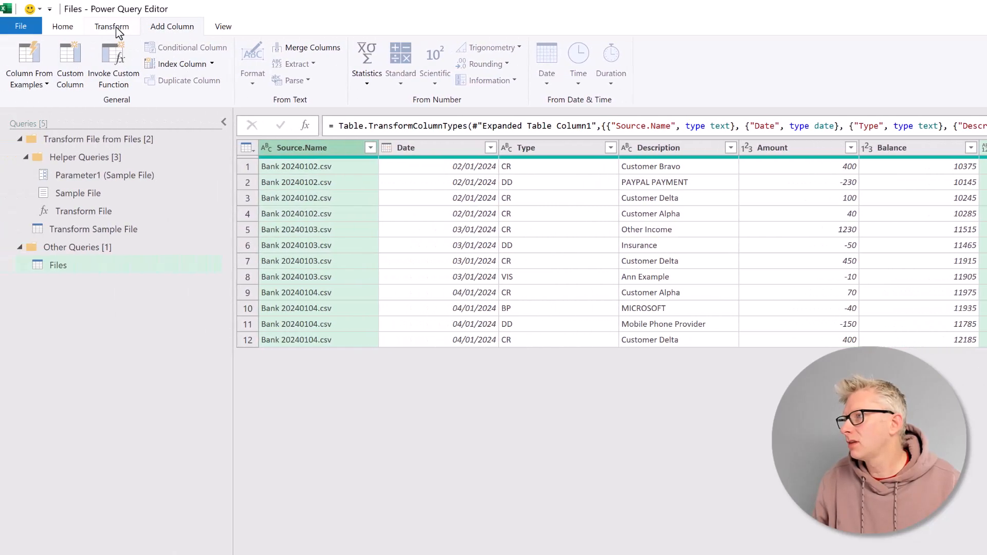
Merge Index and Source.Name with a colon separator into a column named 'Unique Ref'
{"action": "left_click", "coordinate": [112, 26]}
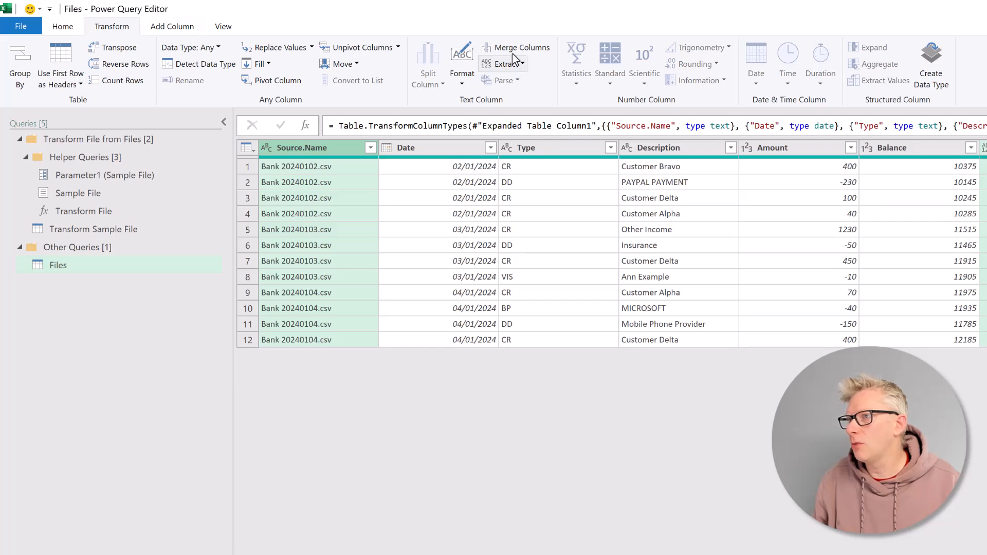
{"action": "mouse_move", "coordinate": [521, 47]}
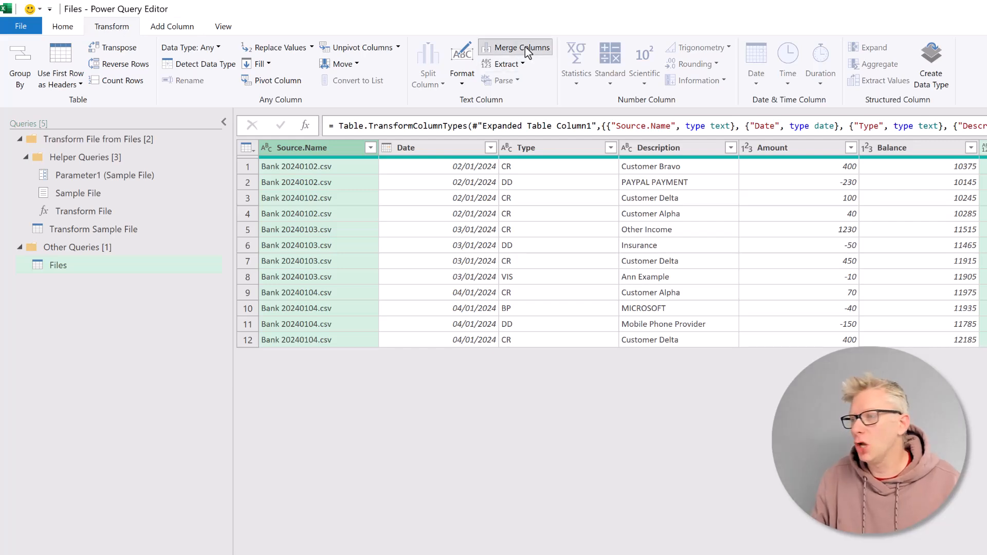
{"action": "left_click", "coordinate": [520, 47]}
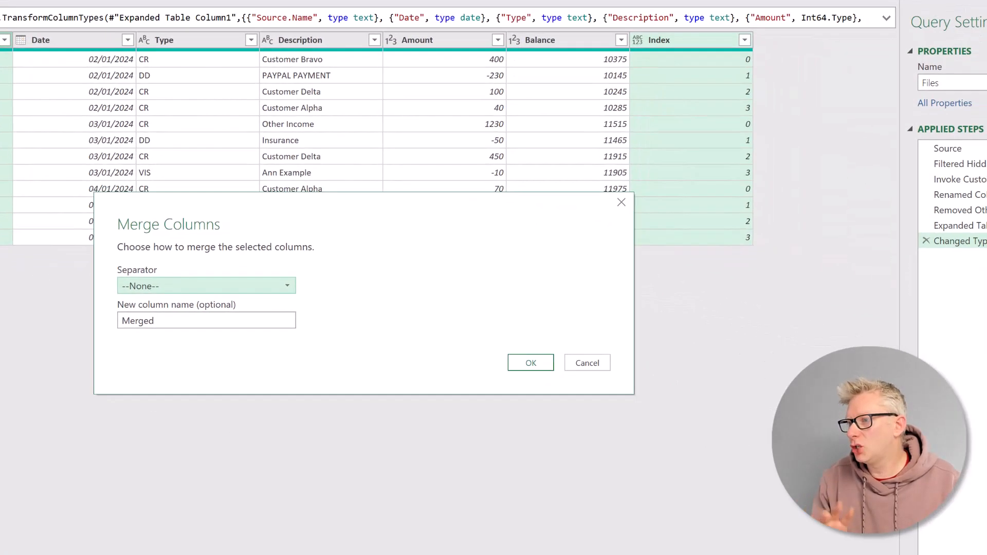
{"action": "left_click", "coordinate": [287, 286]}
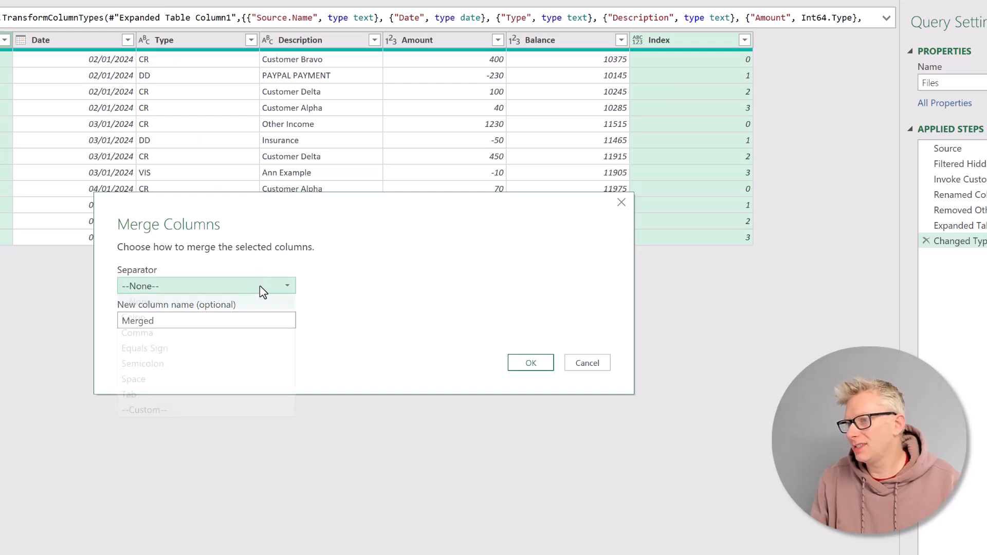
{"action": "left_click", "coordinate": [206, 286]}
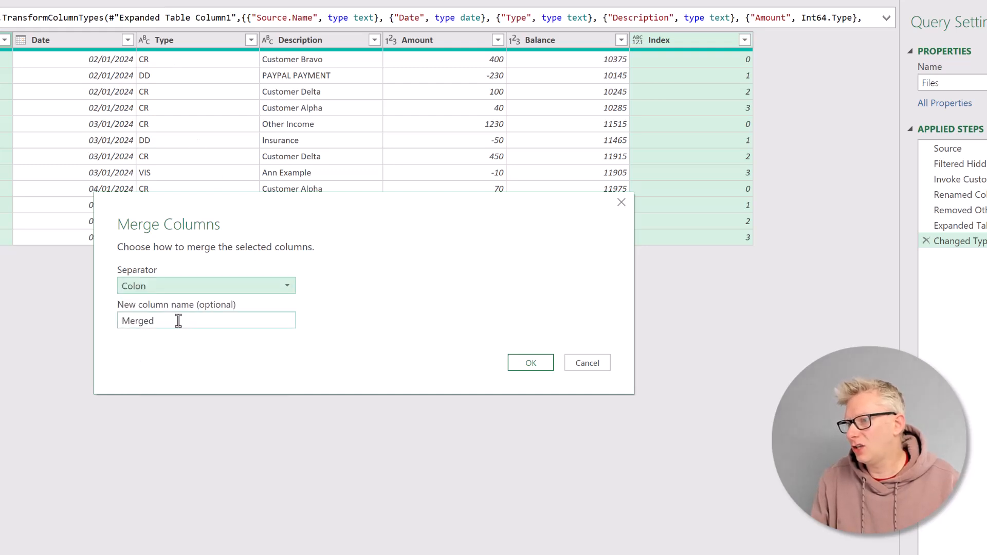
{"action": "type", "text": "U"}
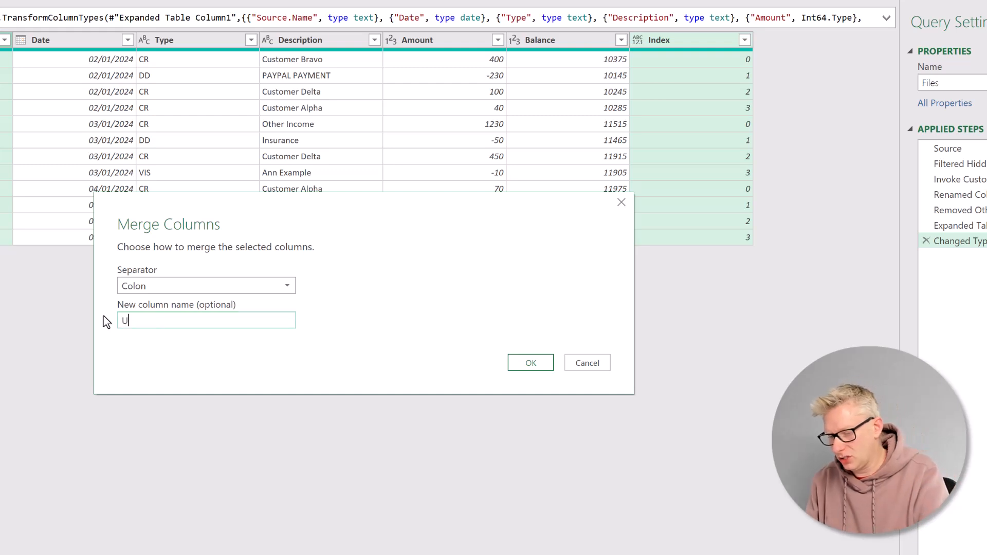
{"action": "type", "text": "niqu"}
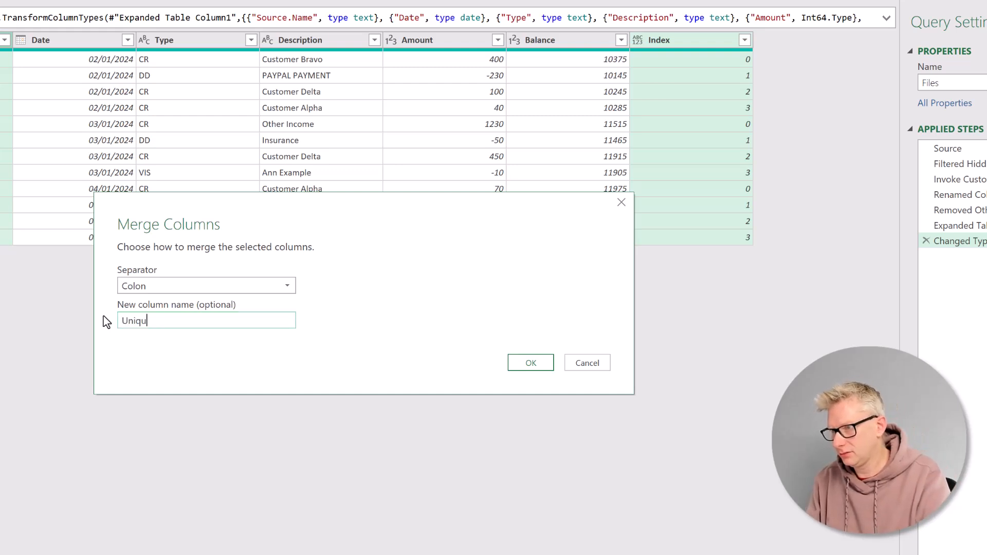
{"action": "type", "text": "e Ref"}
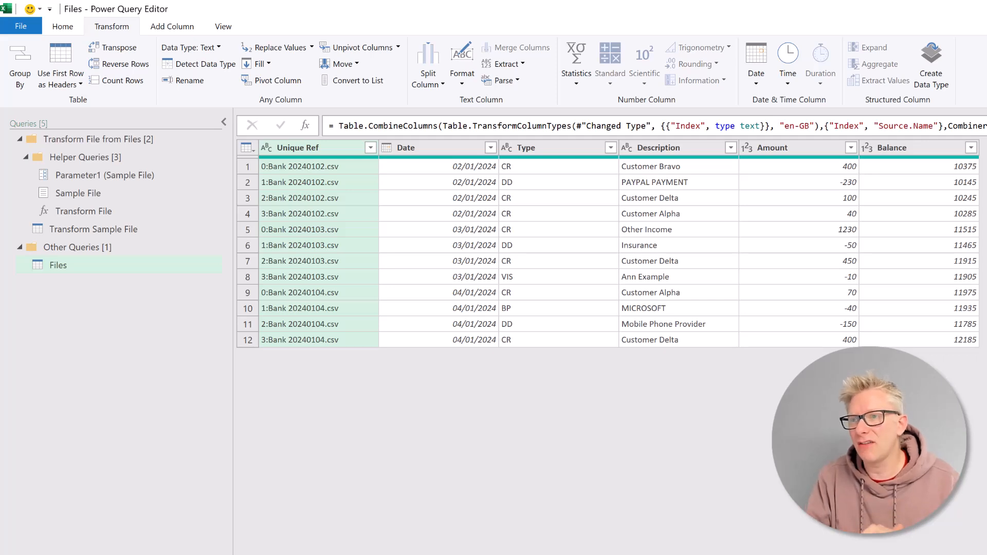
{"action": "mouse_move", "coordinate": [506, 343]}
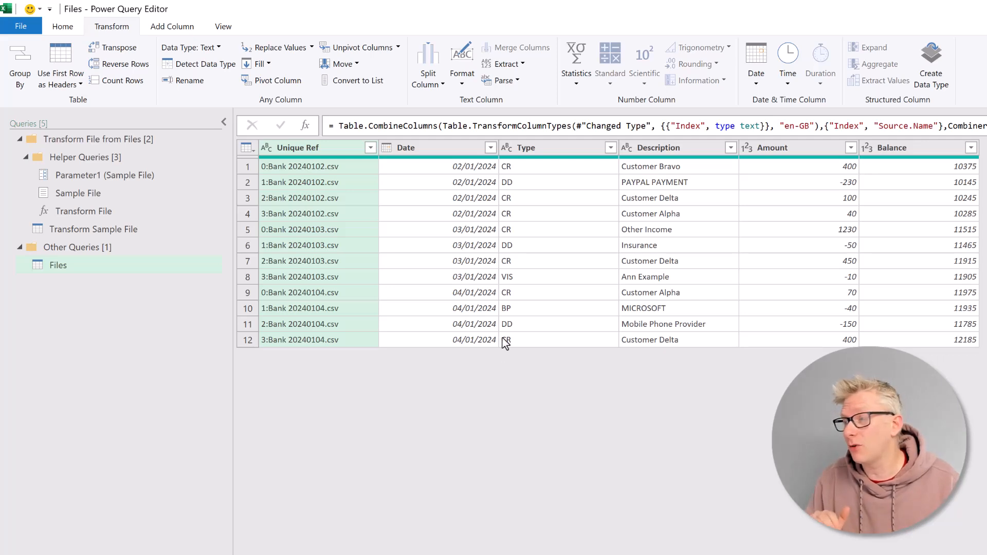
{"action": "mouse_move", "coordinate": [290, 250]}
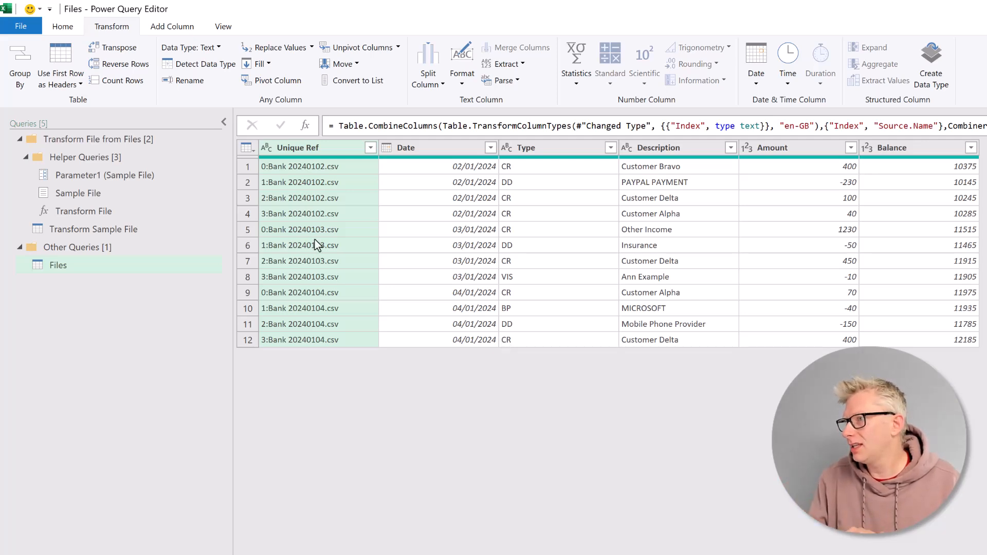
{"action": "mouse_move", "coordinate": [292, 151]}
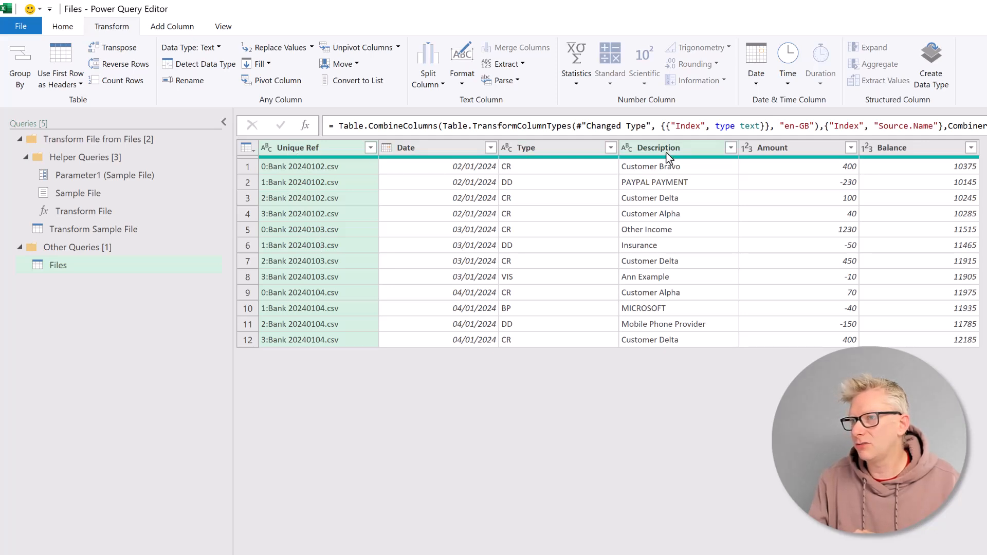
Make Amount and Balance decimal number columns, then Close & Load into the workbook
{"action": "left_click", "coordinate": [747, 148]}
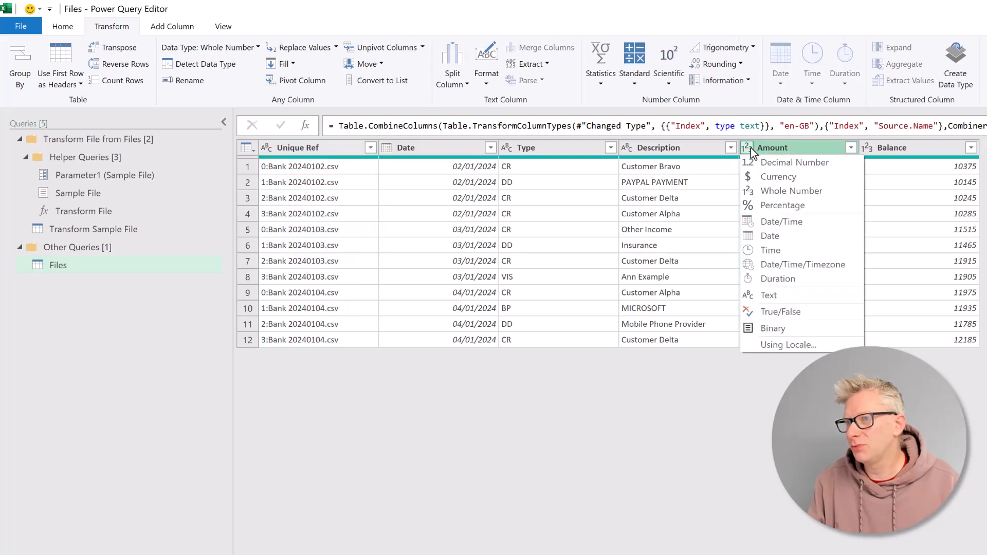
{"action": "left_click", "coordinate": [791, 191]}
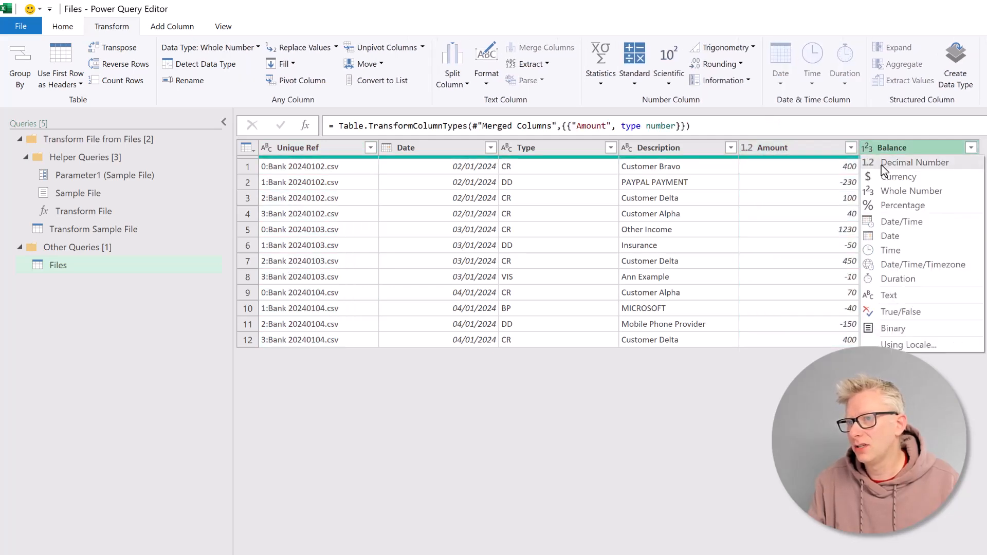
{"action": "left_click", "coordinate": [915, 163]}
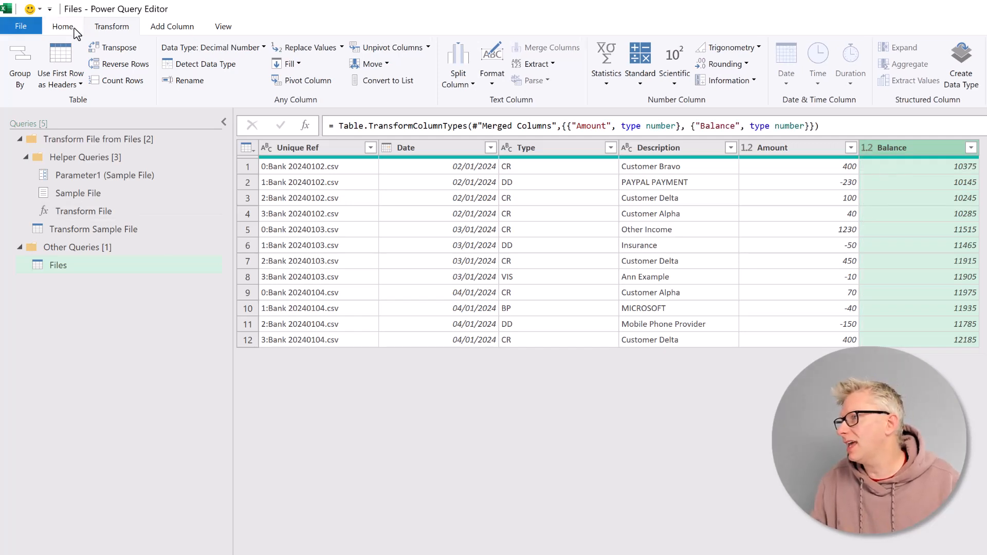
{"action": "left_click", "coordinate": [63, 26]}
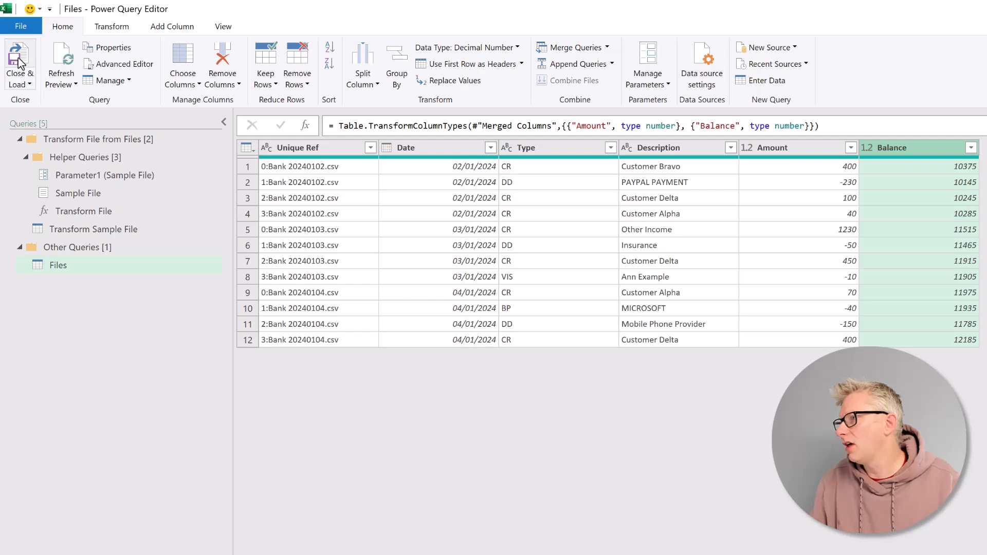
{"action": "left_click", "coordinate": [19, 63]}
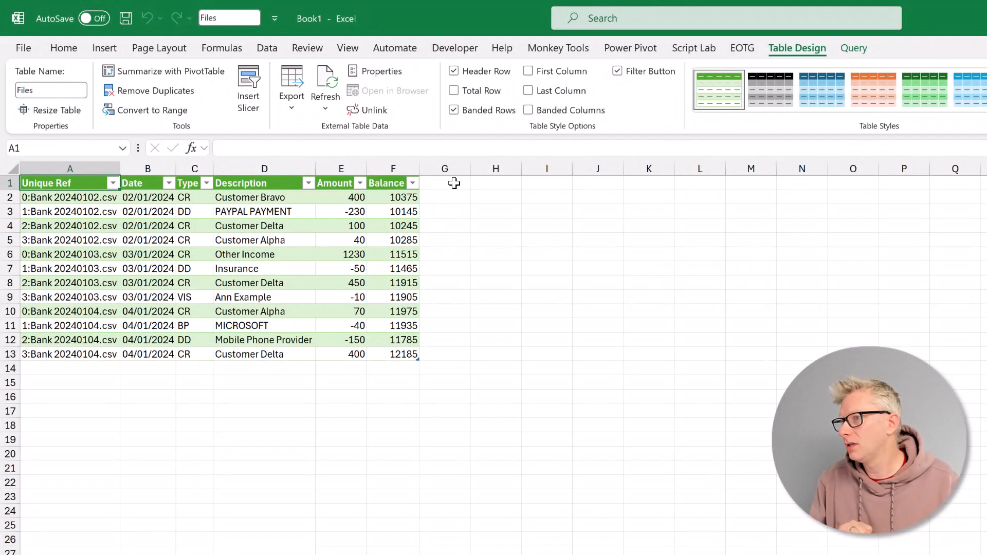
Add a 'Commentary' header beside Balance to extend the table
{"action": "left_click", "coordinate": [444, 183]}
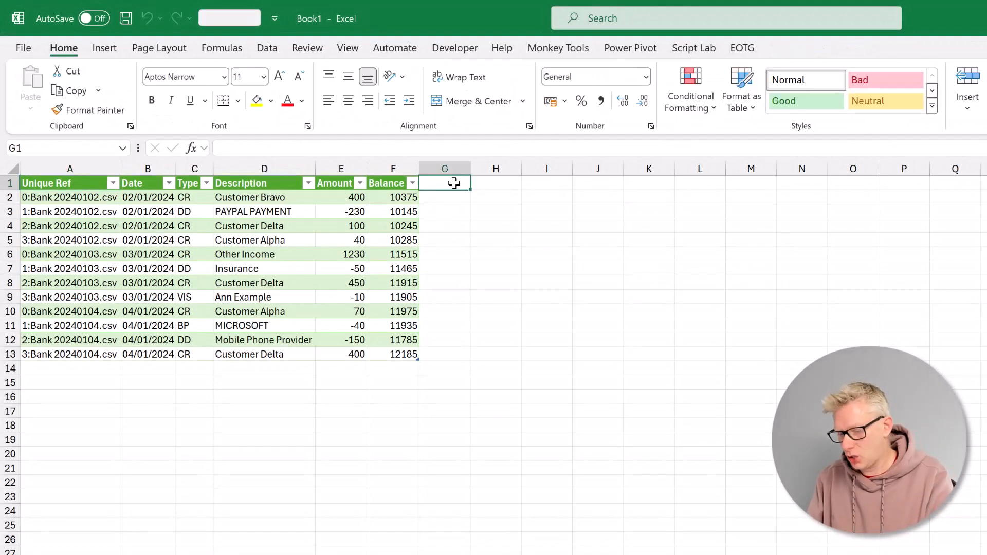
{"action": "type", "text": "Commen"}
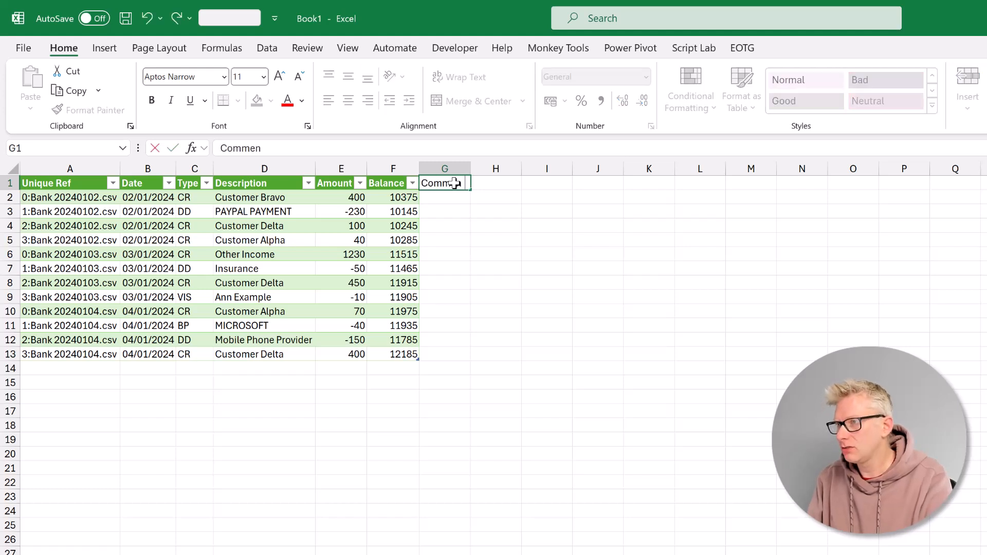
{"action": "key", "text": "Return"}
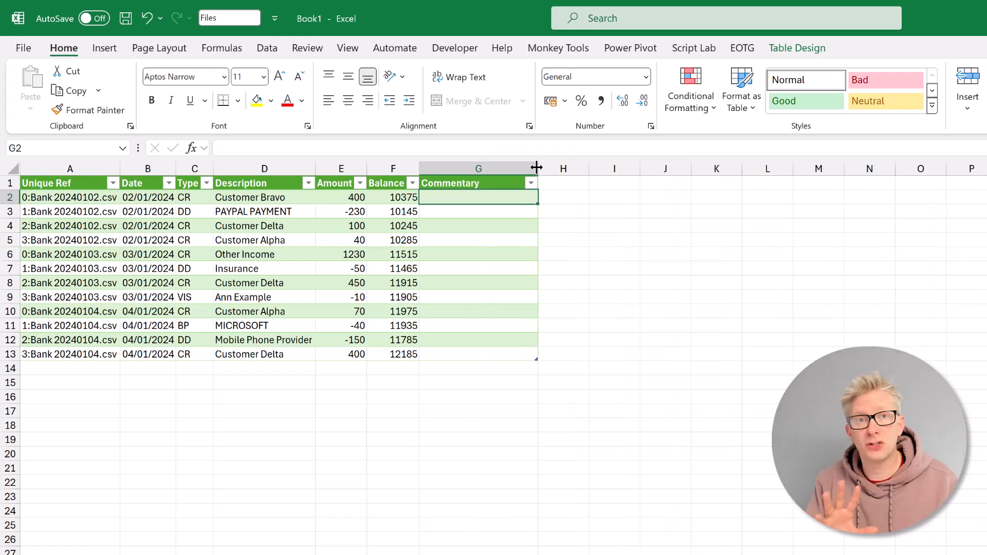
{"action": "mouse_move", "coordinate": [463, 236]}
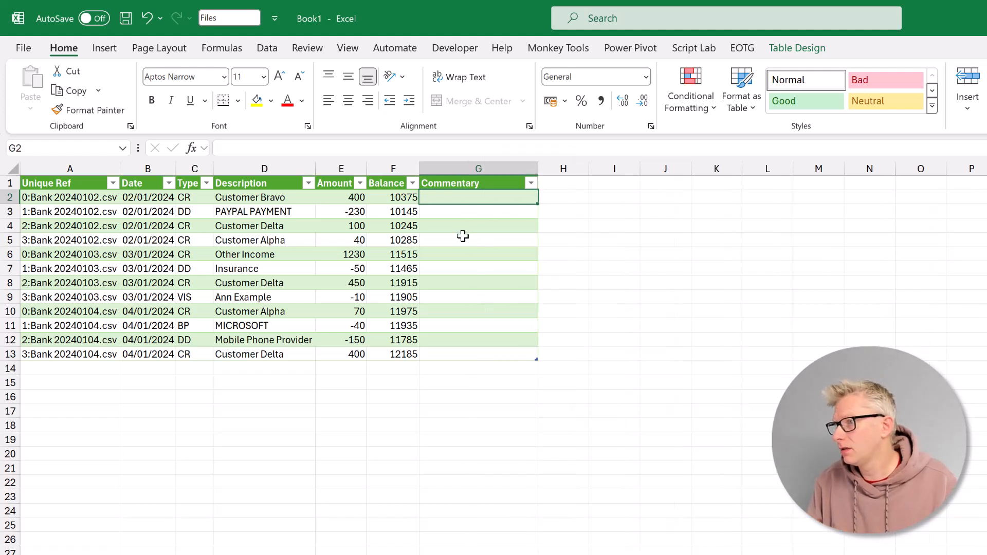
Enter the notes 'Duplicate Payment', 'Need to investigate' and 'Ask Dave'
{"action": "left_click", "coordinate": [477, 240]}
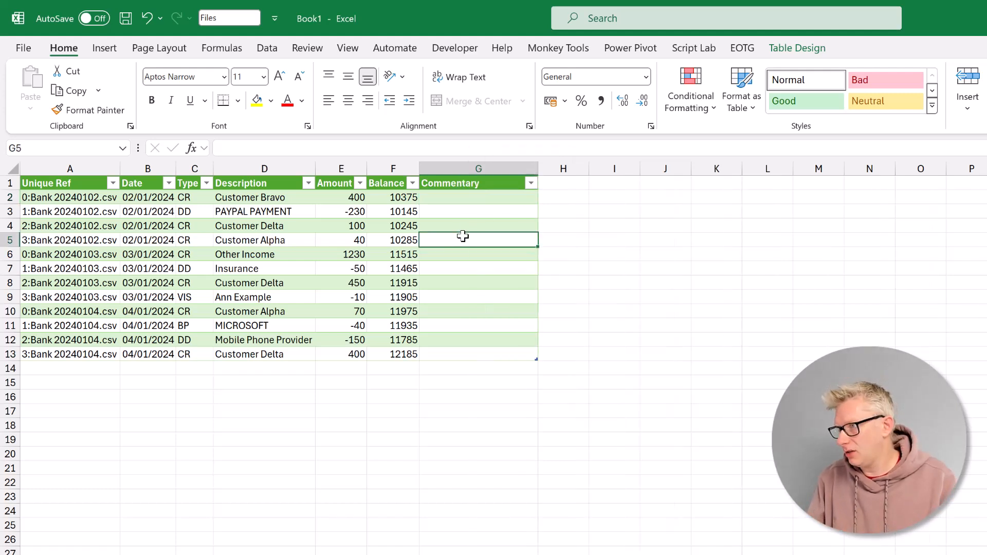
{"action": "type", "text": "D"}
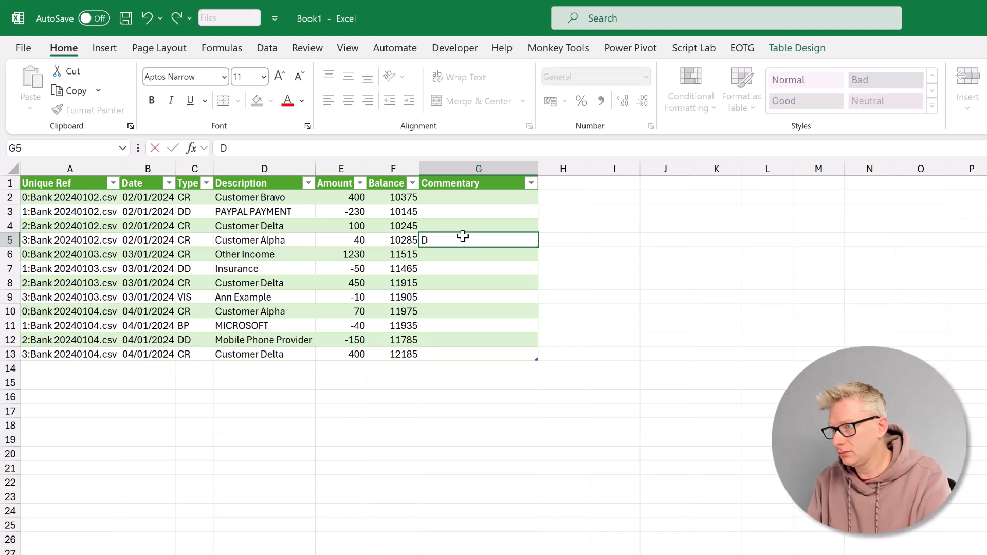
{"action": "type", "text": "uplicate Payment"}
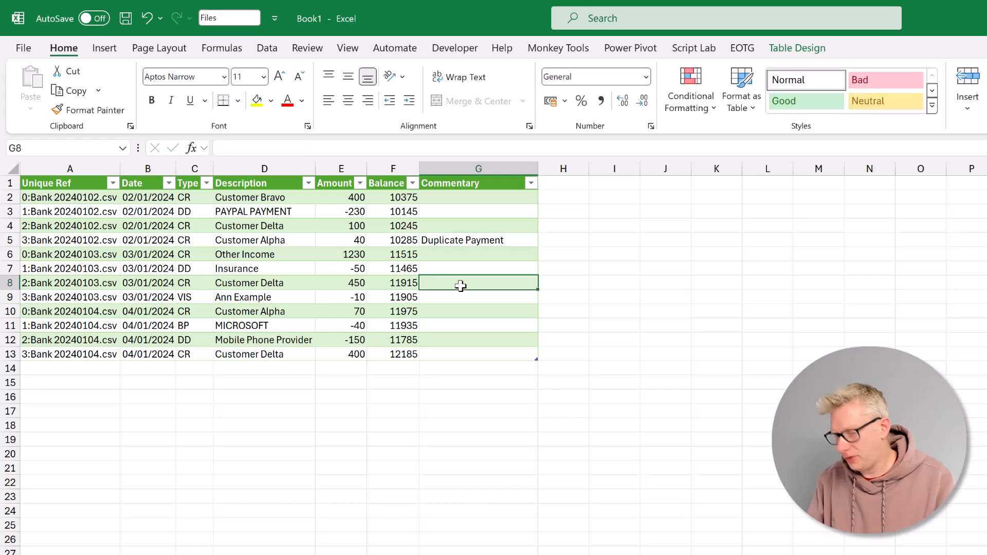
{"action": "type", "text": "Need to"}
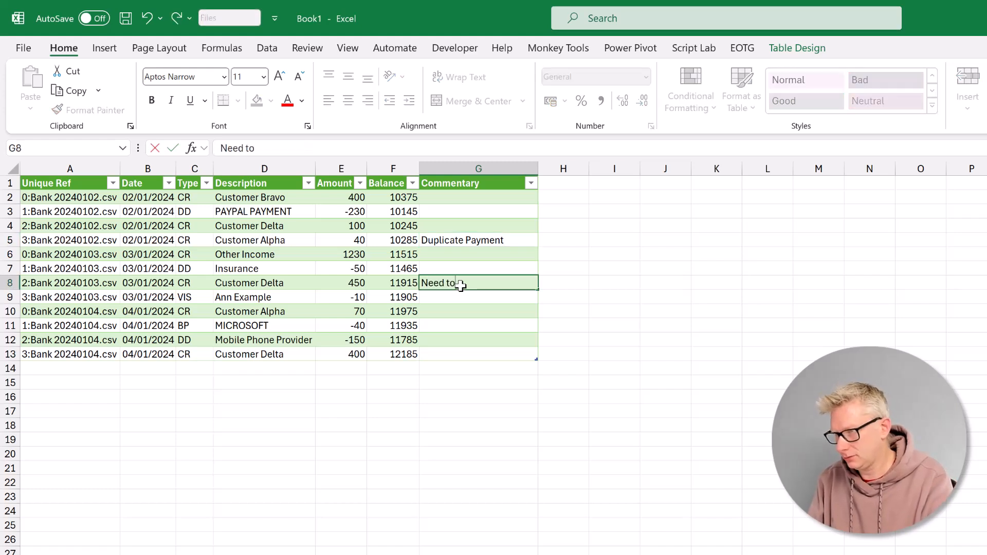
{"action": "type", "text": "investigate"}
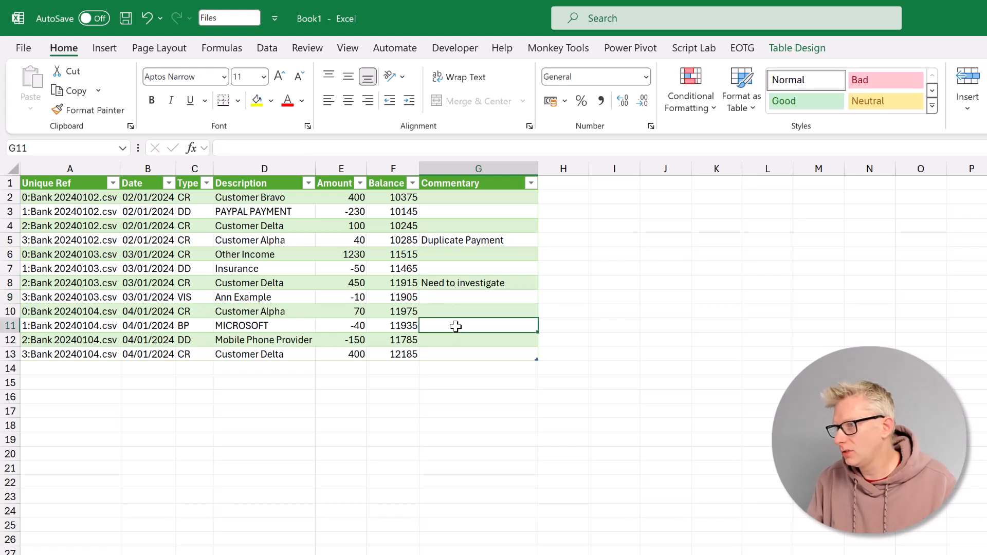
{"action": "type", "text": "Ask"}
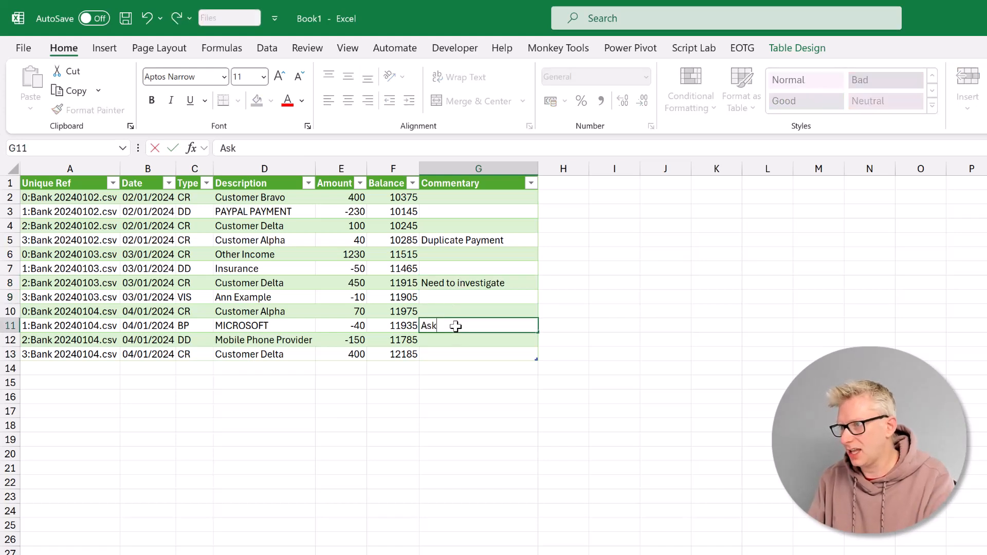
{"action": "type", "text": "Dave"}
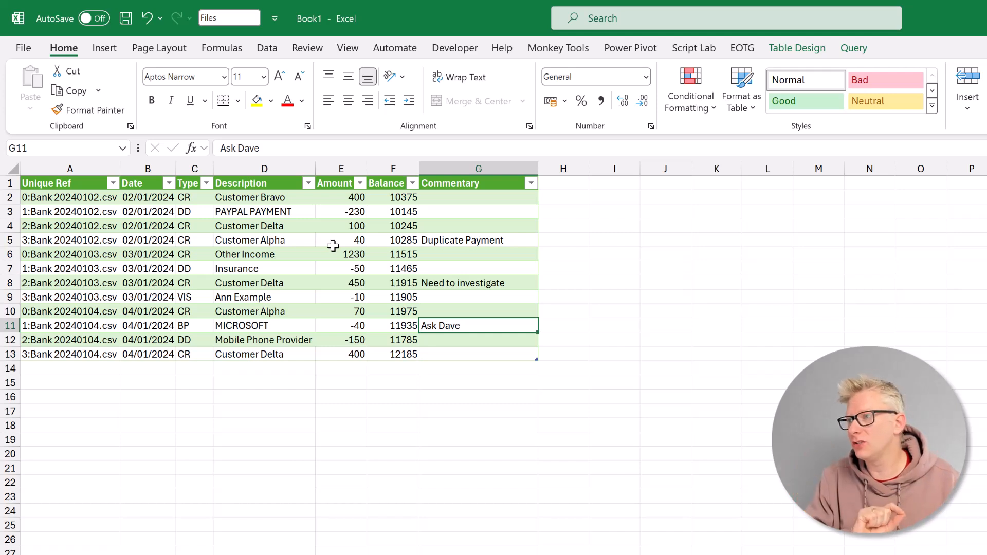
Import the annotated table via From Table/Range as a query named 'Manual Info'
{"action": "left_click", "coordinate": [264, 225]}
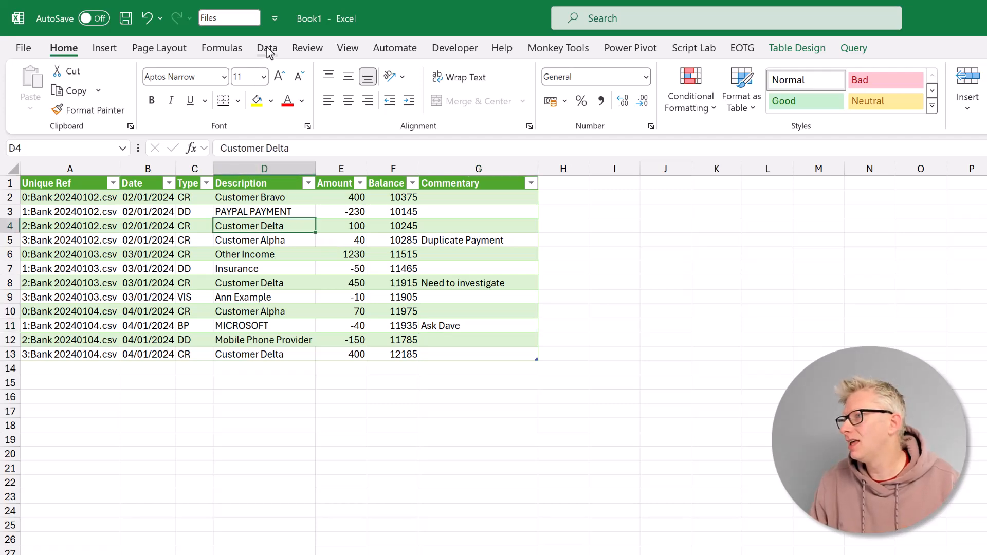
{"action": "left_click", "coordinate": [266, 48]}
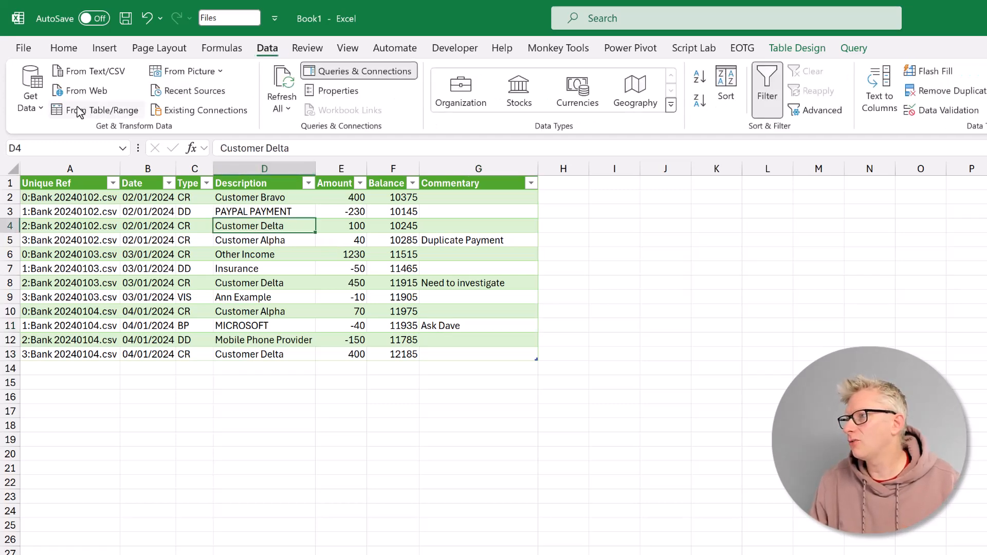
{"action": "mouse_move", "coordinate": [106, 117]}
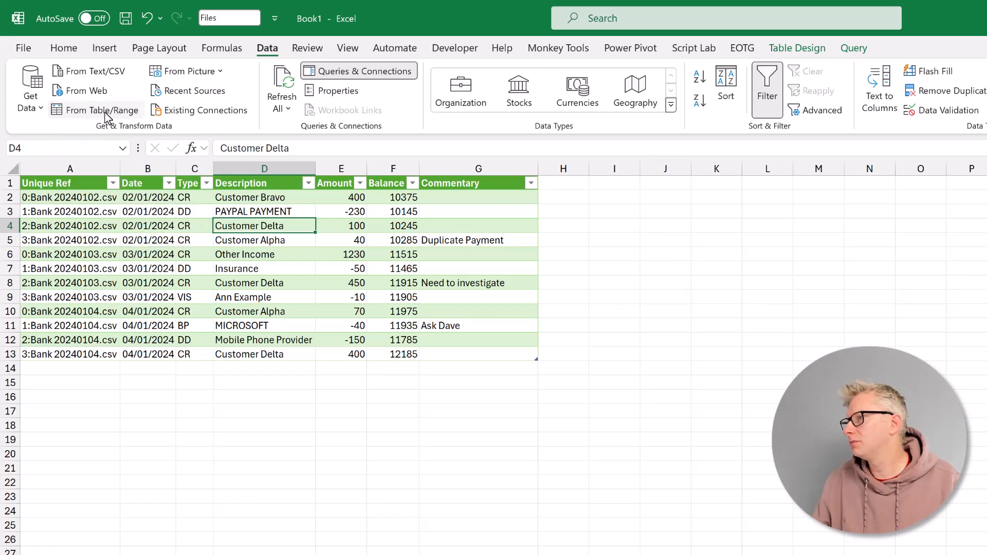
{"action": "left_click", "coordinate": [103, 110]}
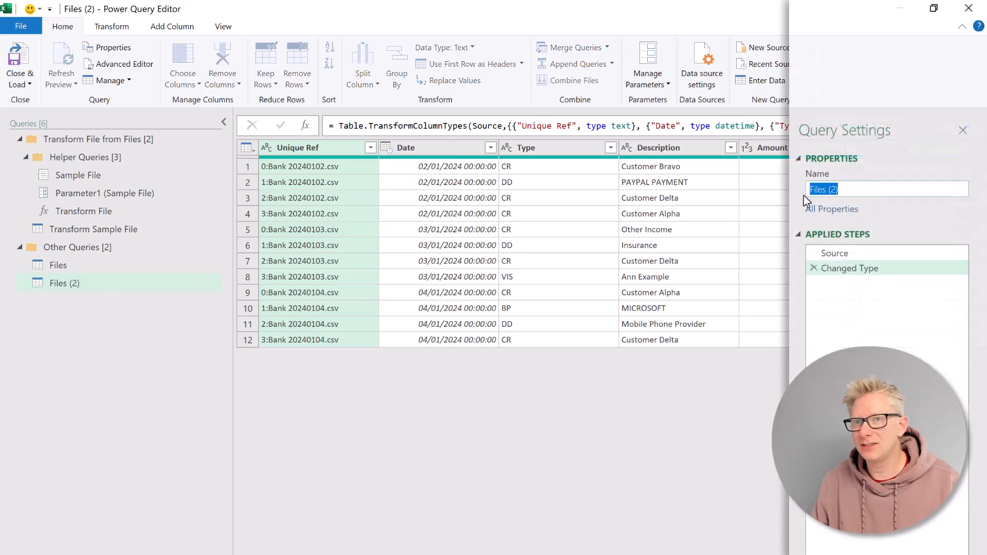
{"action": "type", "text": "M"}
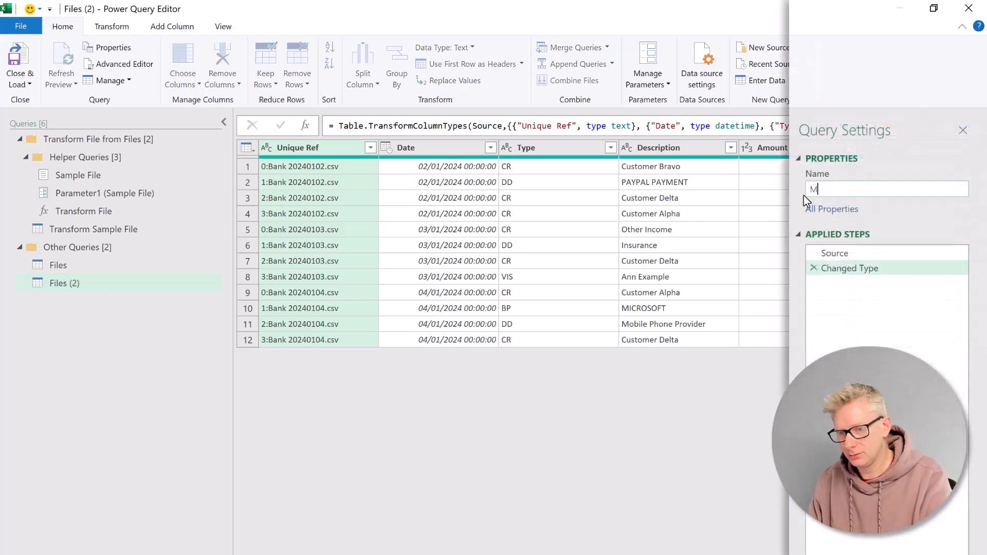
{"action": "type", "text": "Manual Info"}
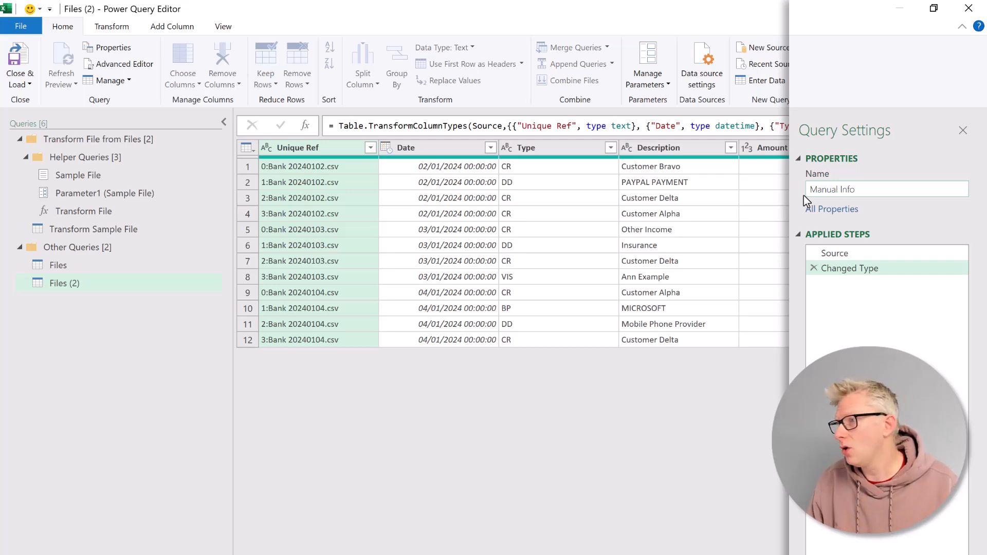
{"action": "left_click", "coordinate": [962, 130]}
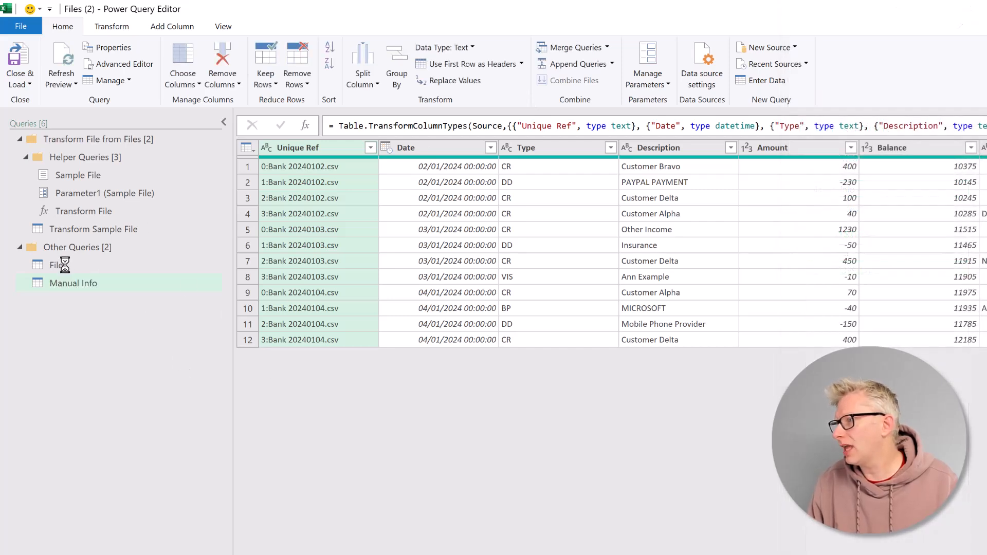
Left-outer merge Files with Manual Info, matching Unique Ref in both tables
{"action": "left_click", "coordinate": [58, 266]}
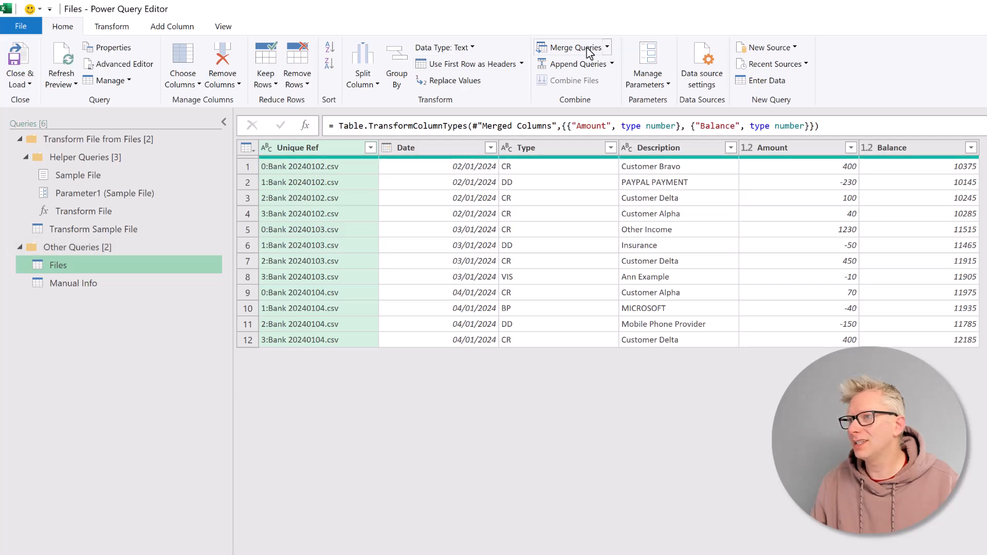
{"action": "left_click", "coordinate": [570, 48]}
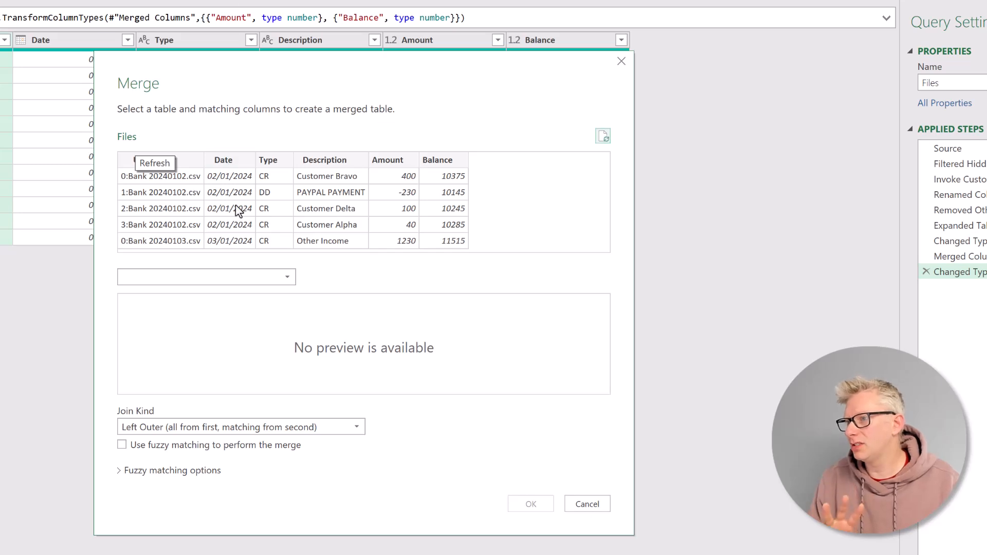
{"action": "mouse_move", "coordinate": [215, 135]}
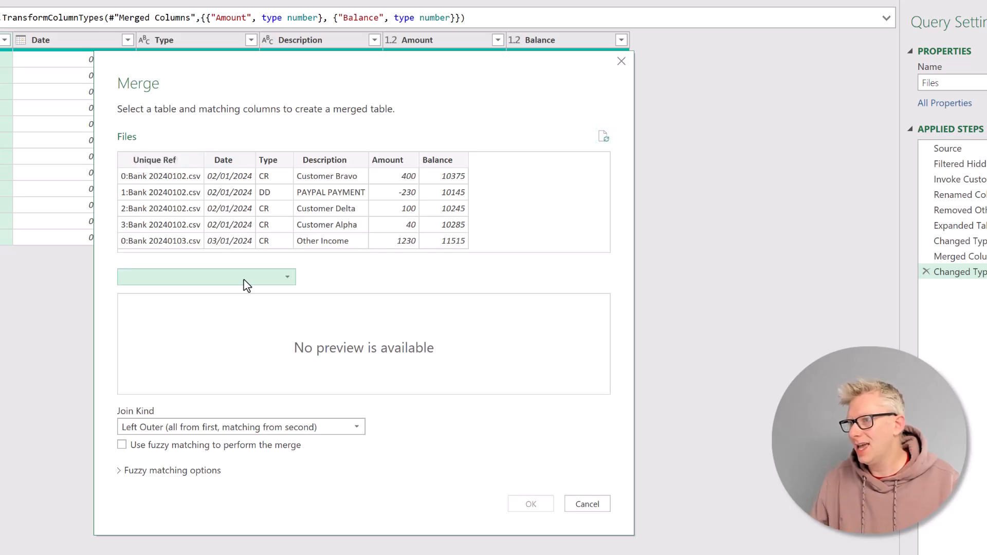
{"action": "left_click", "coordinate": [286, 277]}
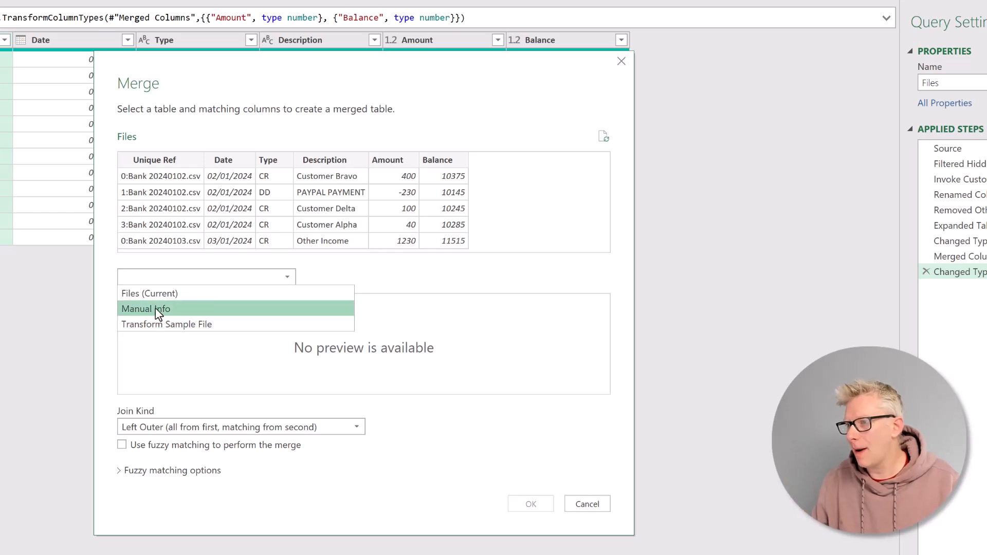
{"action": "left_click", "coordinate": [146, 309]}
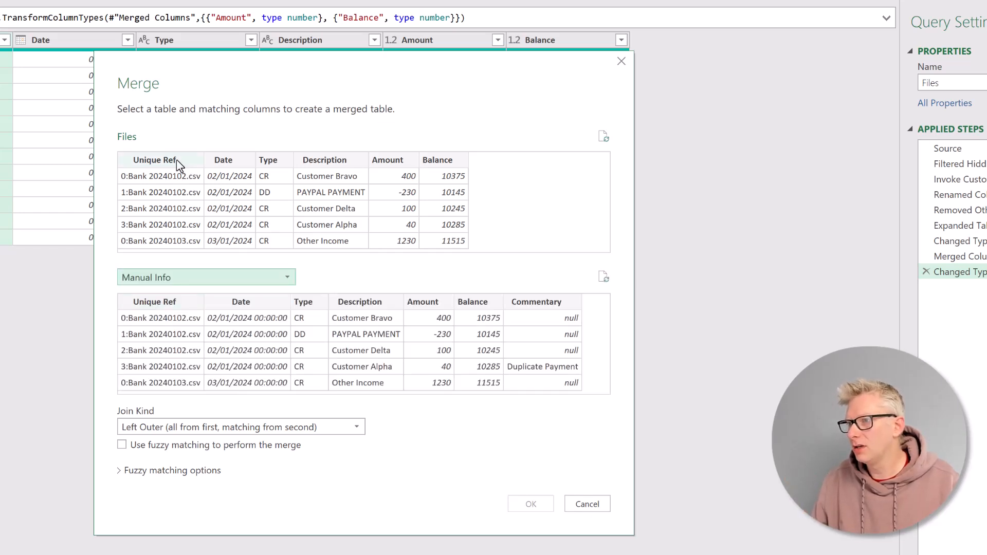
{"action": "left_click", "coordinate": [153, 159]}
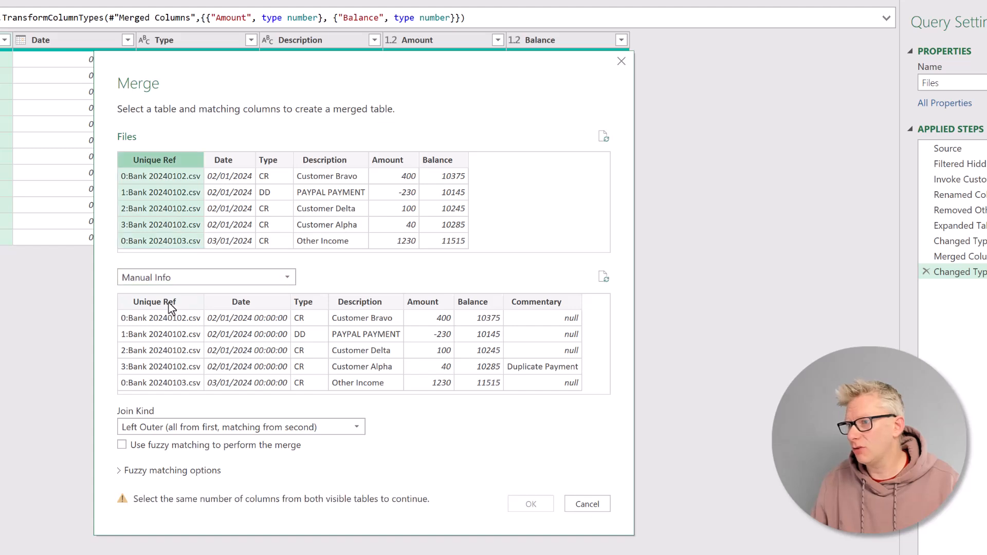
{"action": "left_click", "coordinate": [160, 302]}
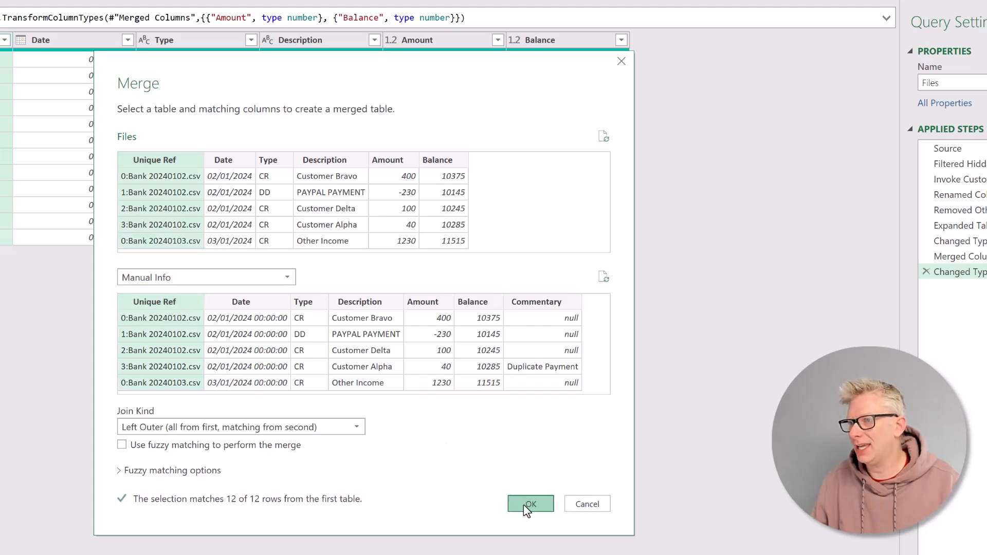
{"action": "left_click", "coordinate": [529, 504]}
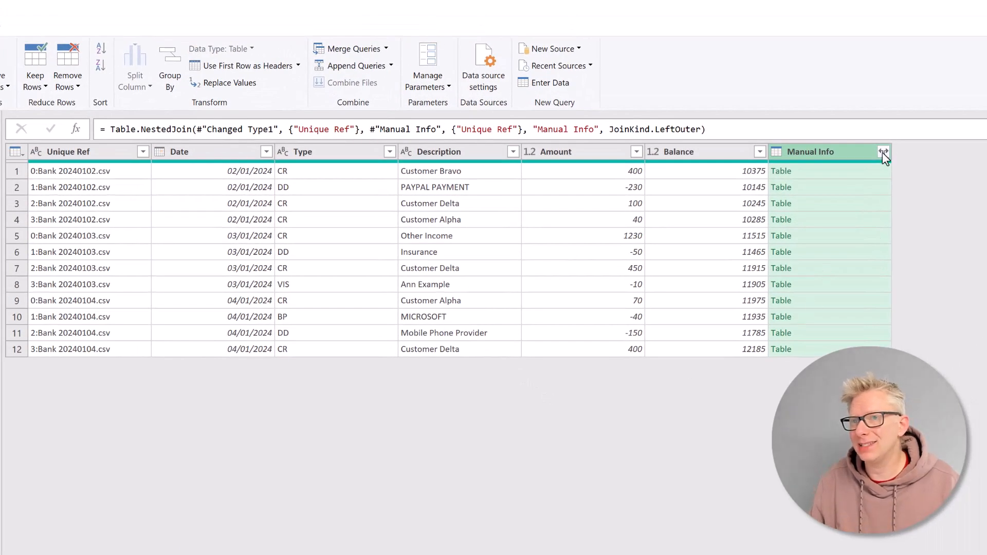
Expand only Commentary from the Manual Info column, without the column name prefix
{"action": "left_click", "coordinate": [883, 152]}
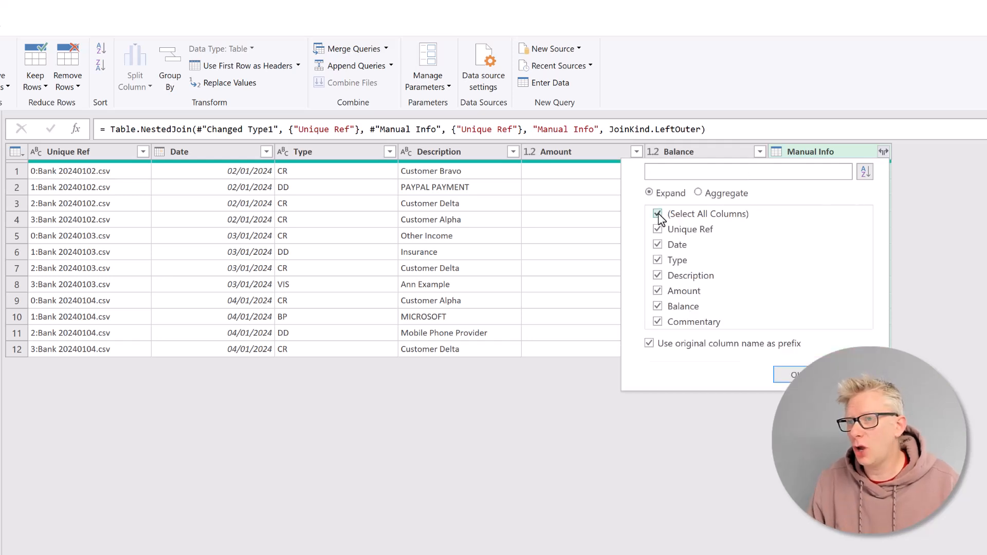
{"action": "left_click", "coordinate": [657, 214]}
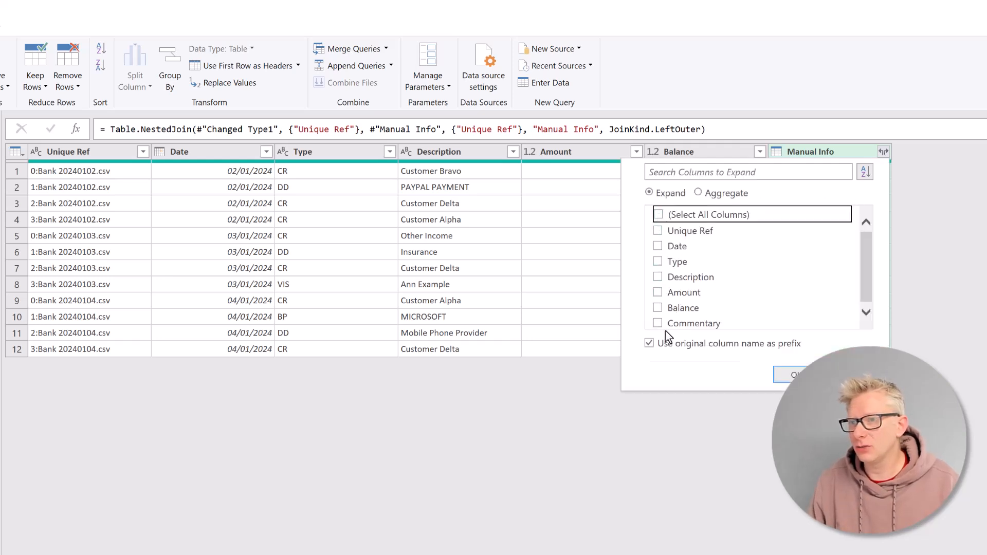
{"action": "left_click", "coordinate": [658, 322]}
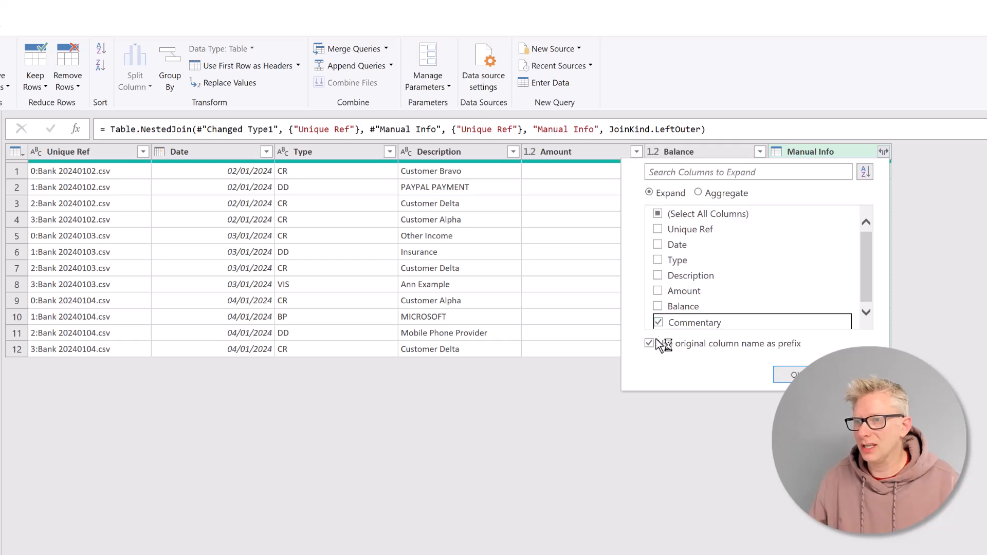
{"action": "left_click", "coordinate": [649, 343]}
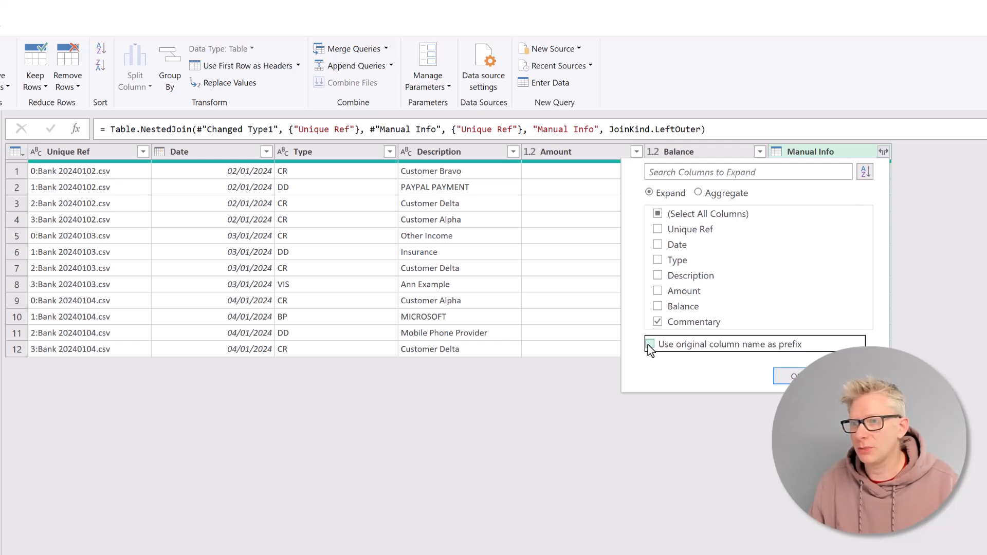
{"action": "left_click", "coordinate": [797, 376]}
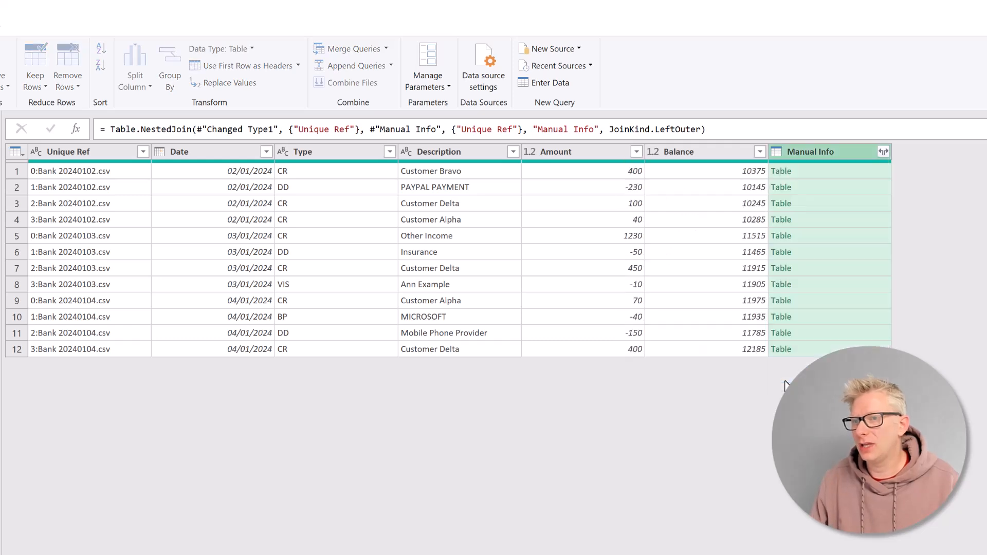
{"action": "left_click", "coordinate": [883, 151]}
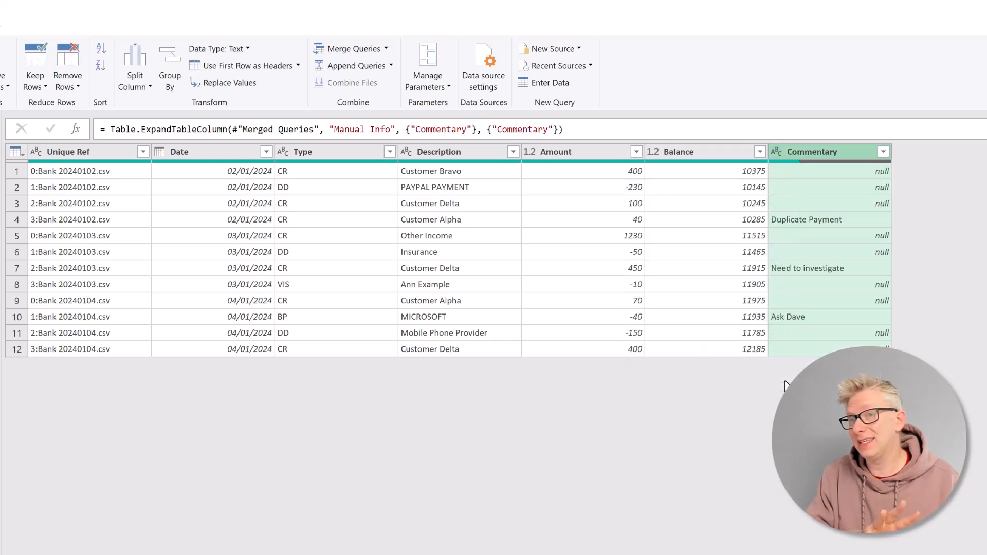
{"action": "mouse_move", "coordinate": [447, 284]}
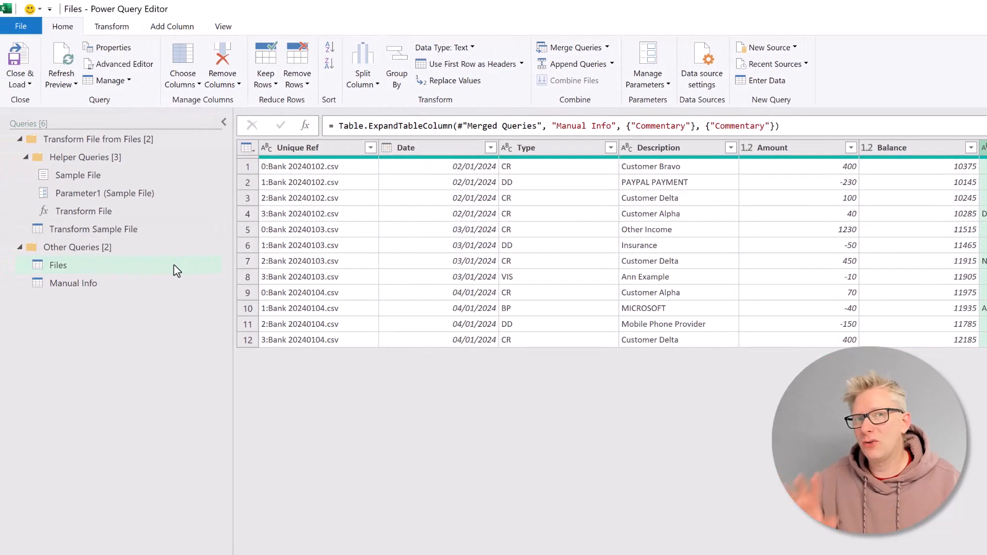
{"action": "mouse_move", "coordinate": [73, 283]}
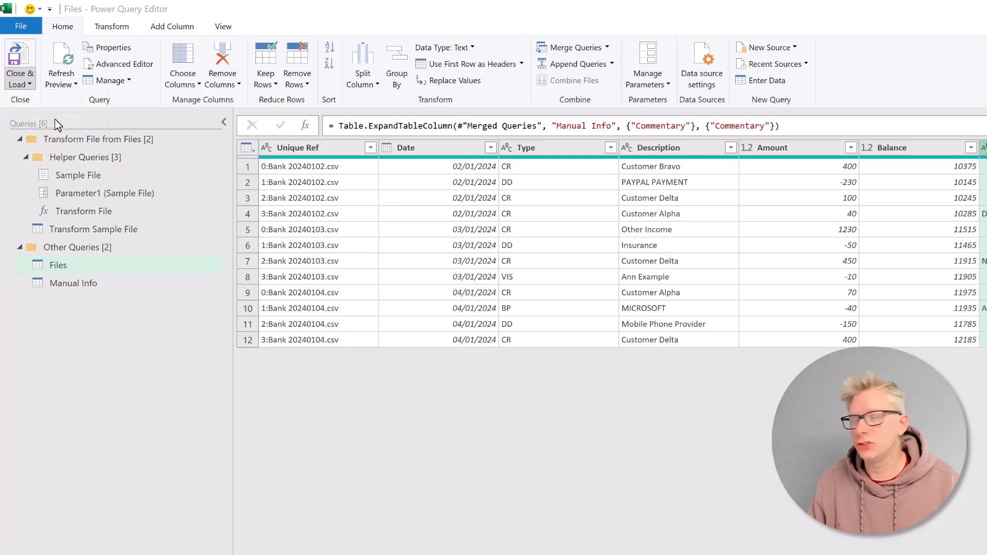
Choose Close & Load To for the merged Files query to reach the Import Data options
{"action": "left_click", "coordinate": [20, 63]}
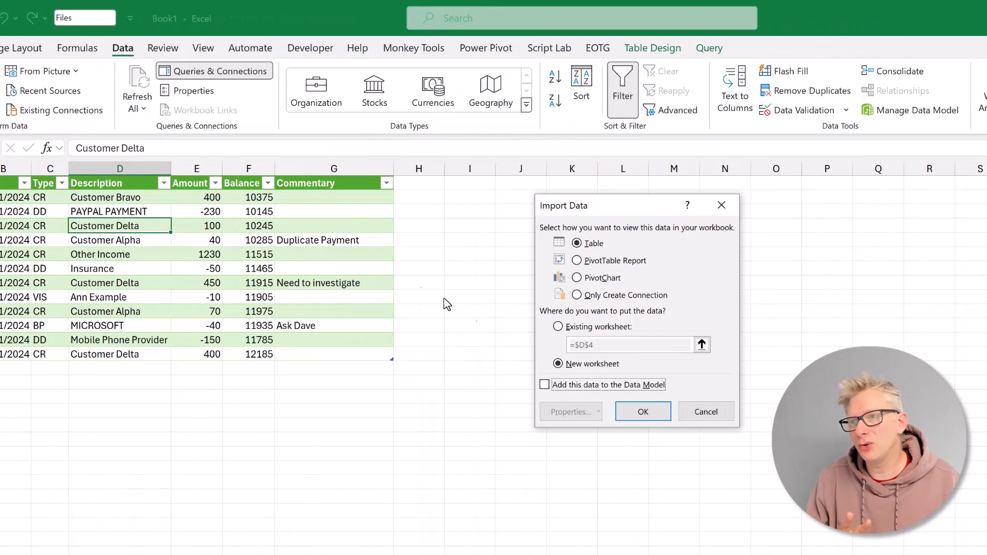
Load the Files query as Only Create Connection and confirm
{"action": "left_click", "coordinate": [575, 295]}
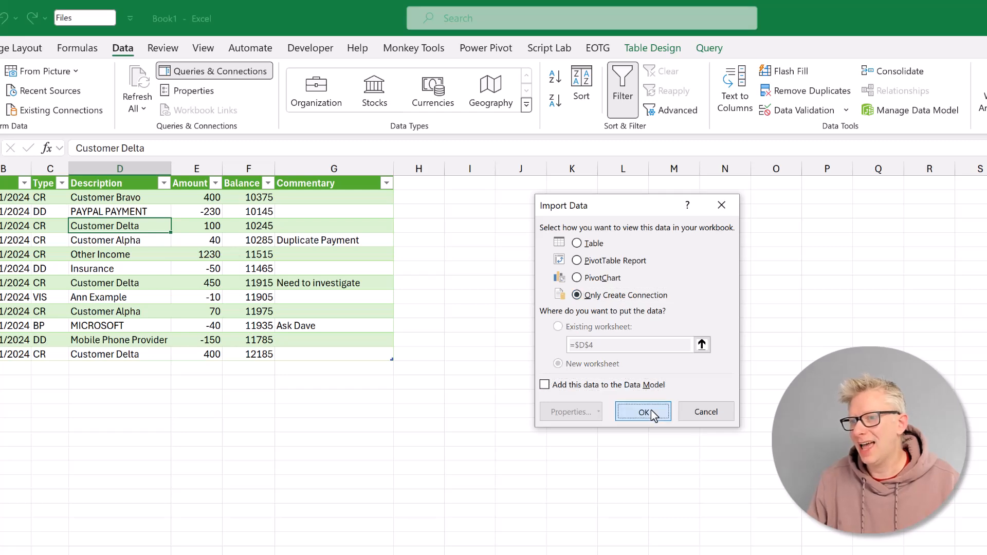
{"action": "left_click", "coordinate": [643, 411]}
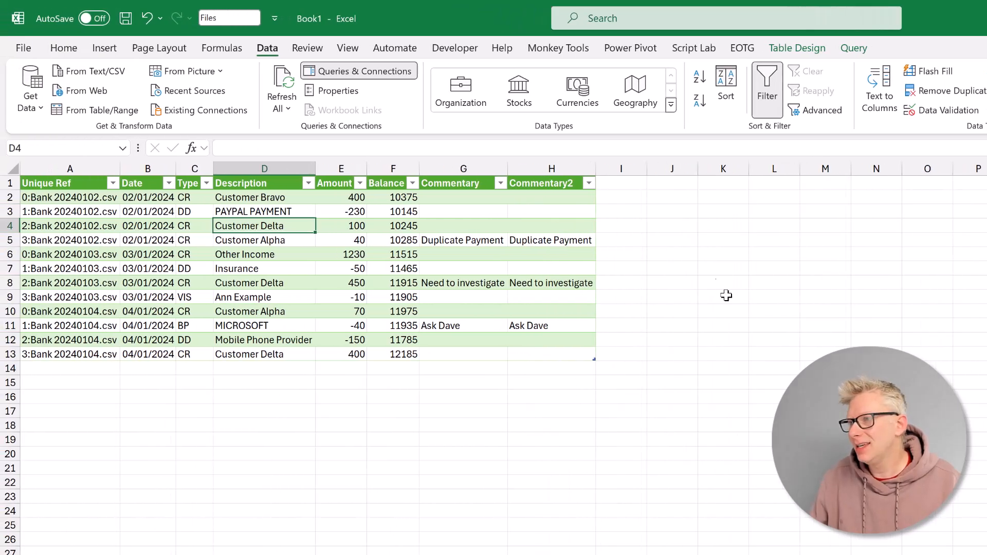
Select the duplicate Commentary2 column and delete it from the table
{"action": "left_click", "coordinate": [463, 183]}
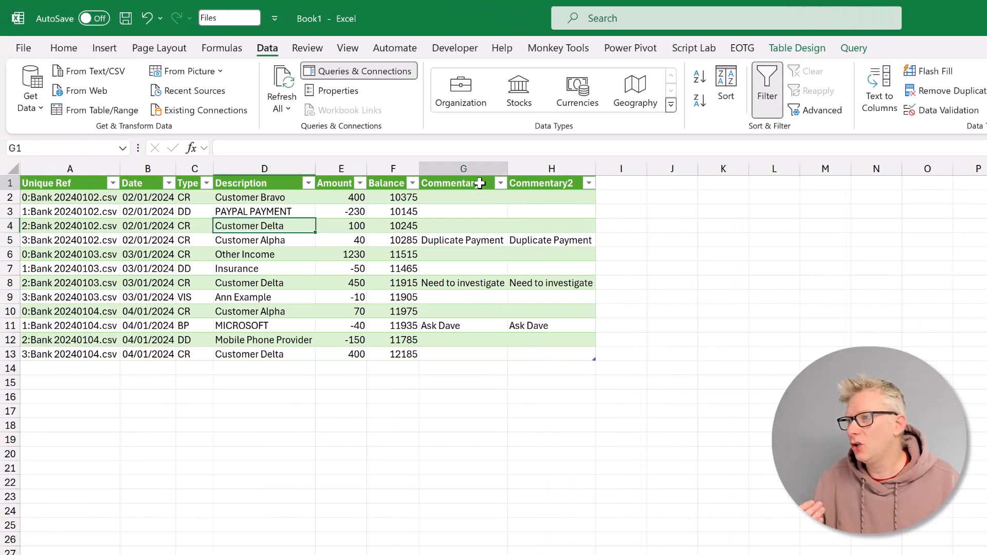
{"action": "left_click", "coordinate": [463, 183]}
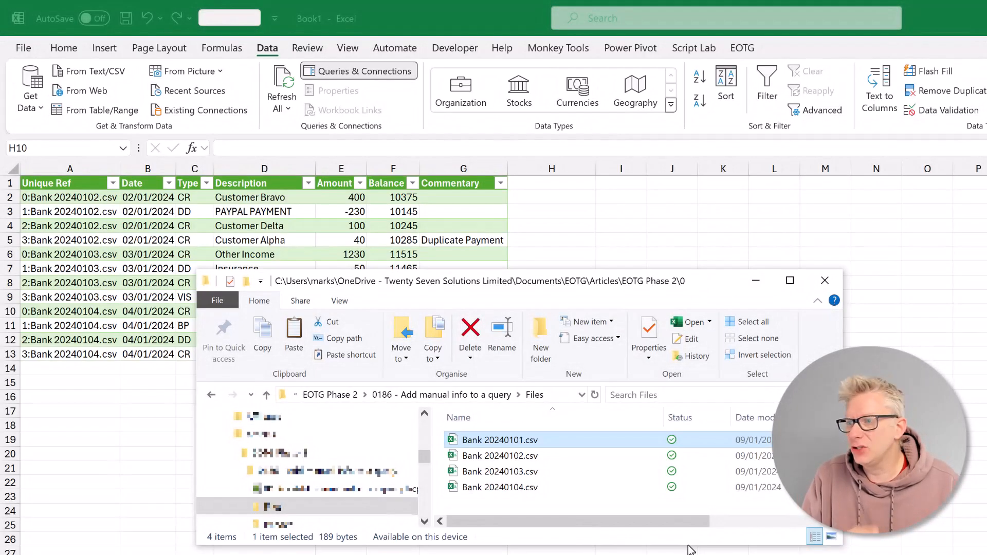
{"action": "mouse_move", "coordinate": [500, 440]}
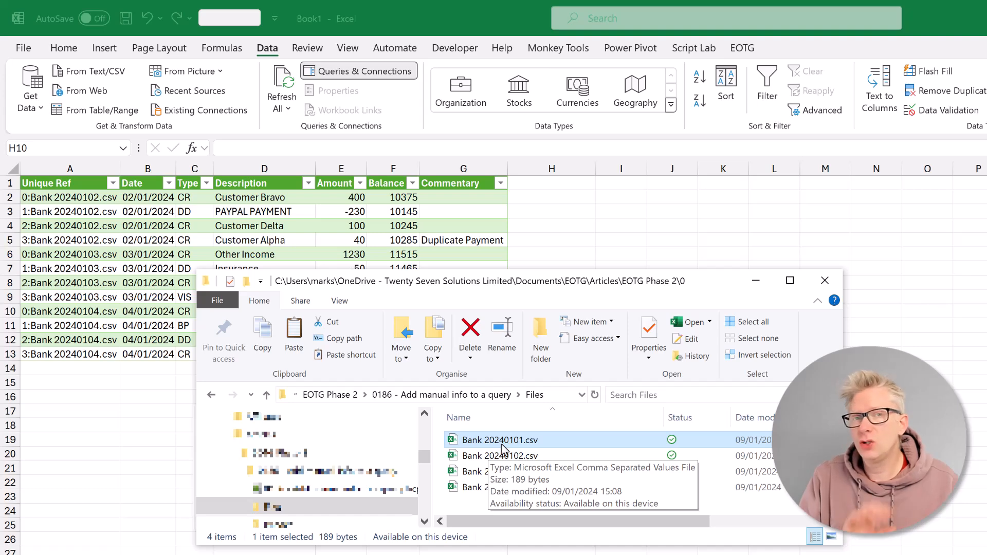
{"action": "mouse_move", "coordinate": [504, 434]}
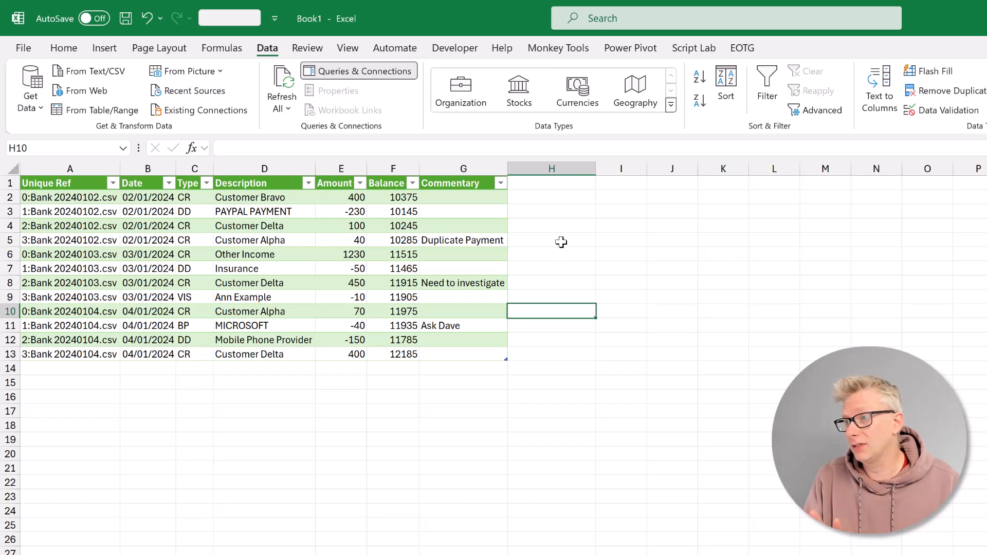
{"action": "mouse_move", "coordinate": [487, 244]}
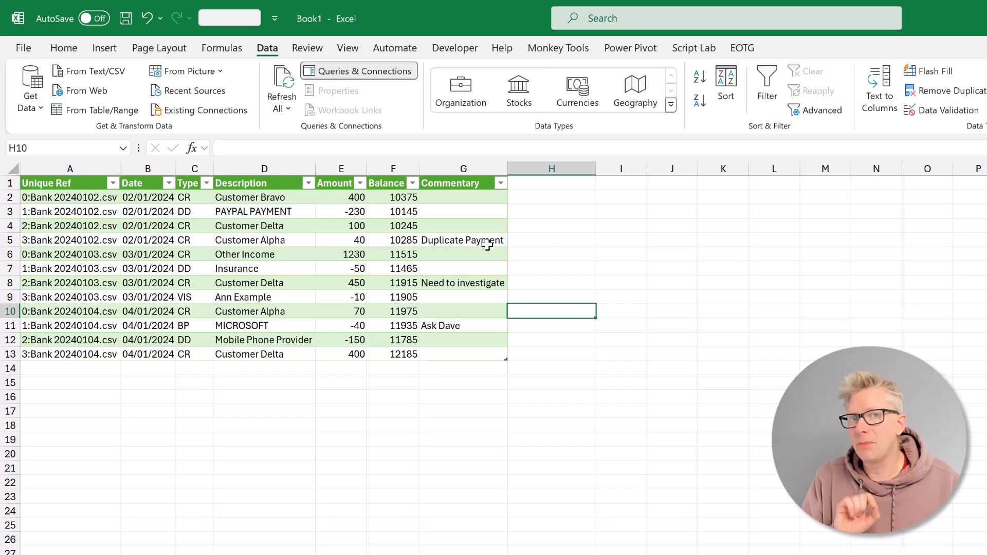
{"action": "left_click", "coordinate": [463, 240]}
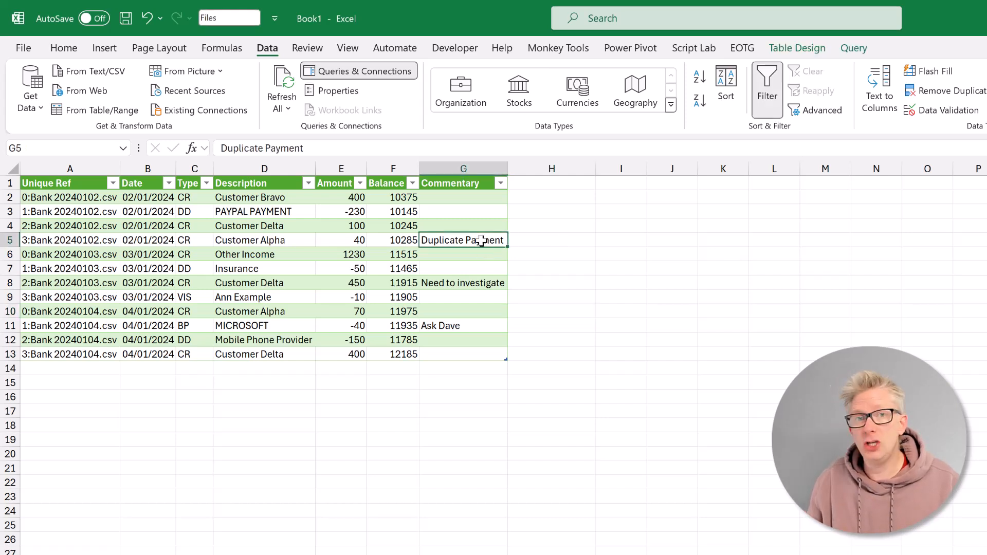
{"action": "left_click", "coordinate": [263, 240]}
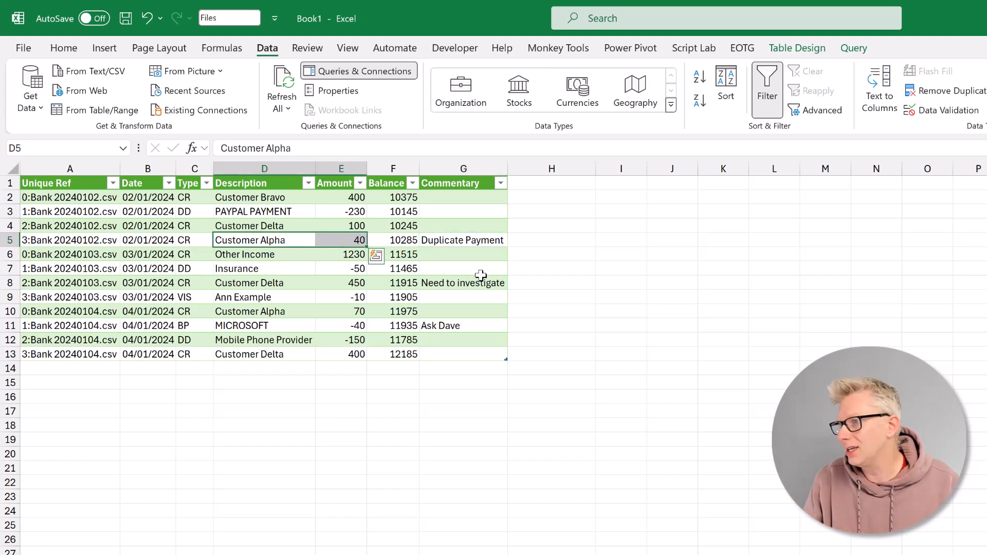
{"action": "left_click", "coordinate": [464, 283]}
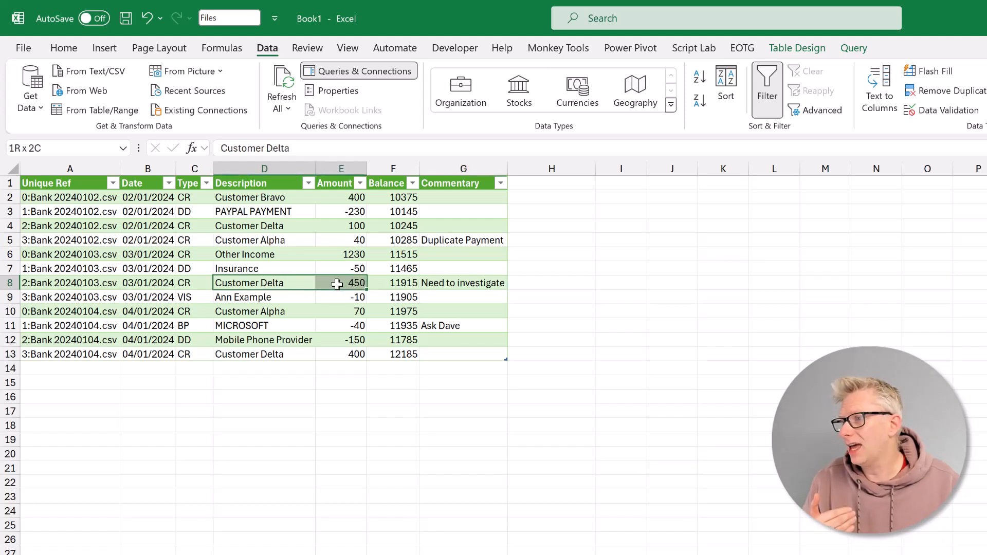
{"action": "left_click", "coordinate": [463, 324]}
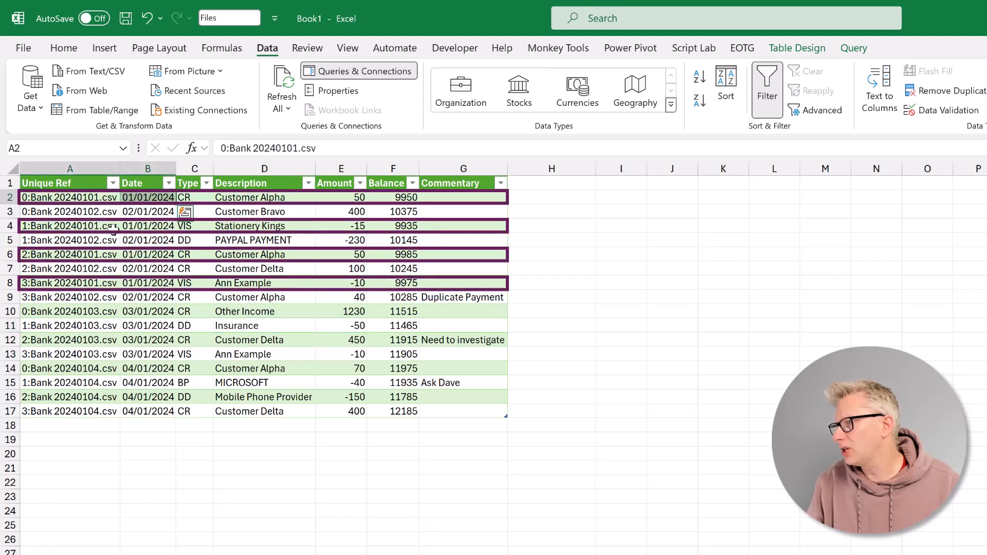
Inspect the new 20240101 rows and the commented MICROSOFT transaction after refresh
{"action": "left_click", "coordinate": [69, 254]}
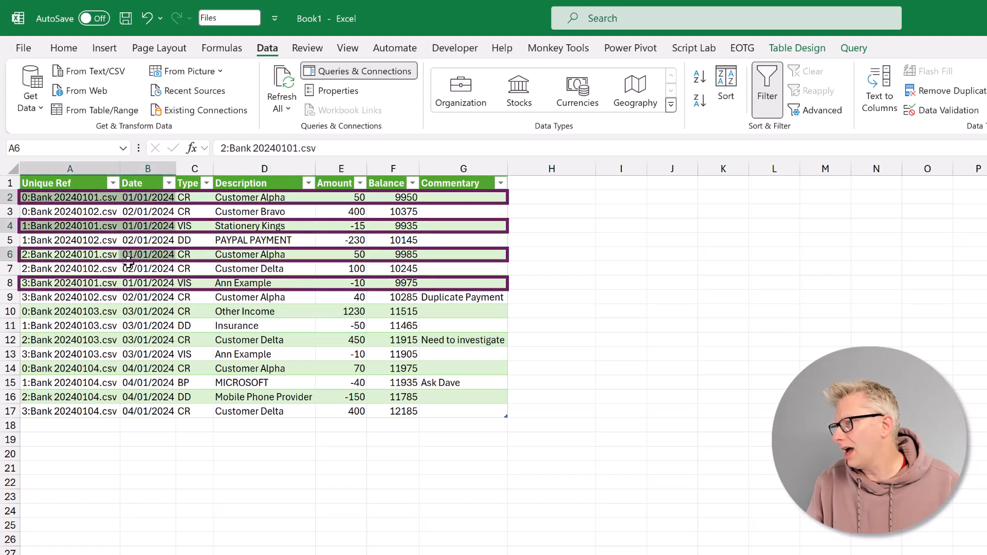
{"action": "left_click", "coordinate": [69, 283]}
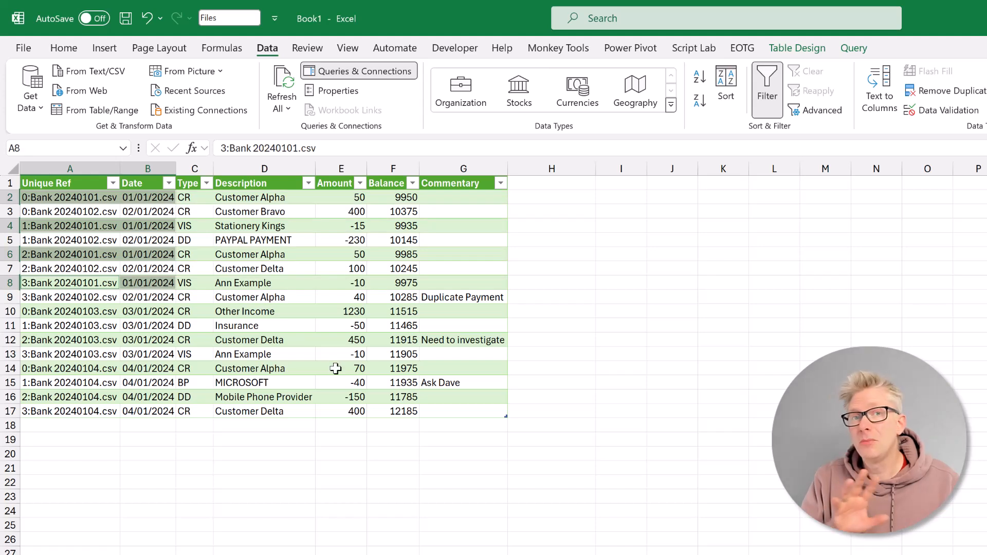
{"action": "mouse_move", "coordinate": [361, 326]}
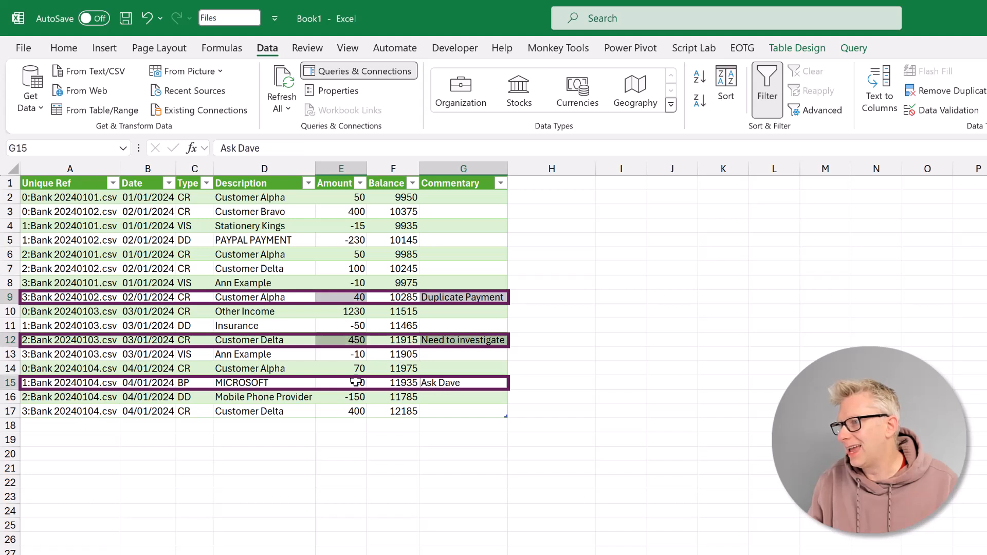
{"action": "left_click", "coordinate": [353, 382]}
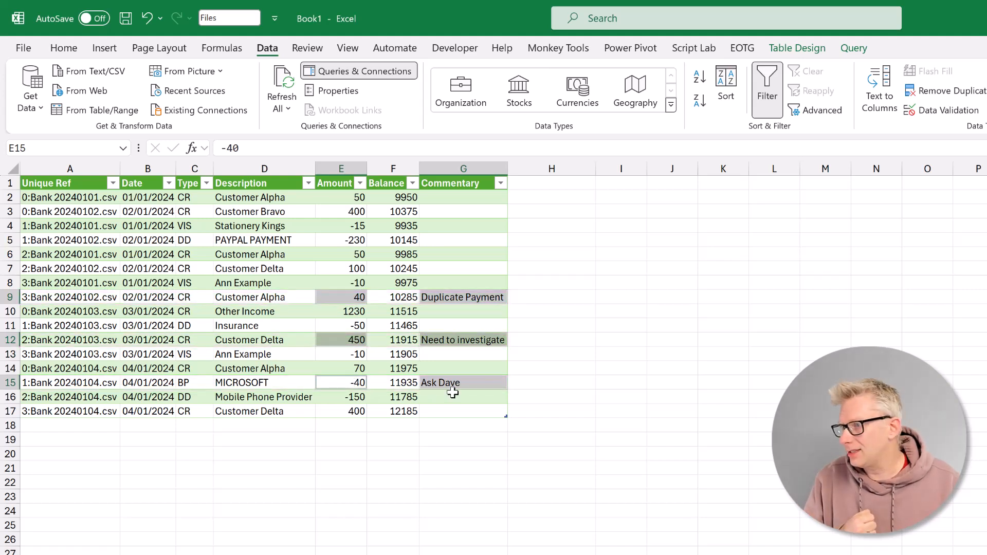
Clear Ask Dave in G15, enter 'To investigate' in G16, and verify after refresh
{"action": "left_click", "coordinate": [463, 382]}
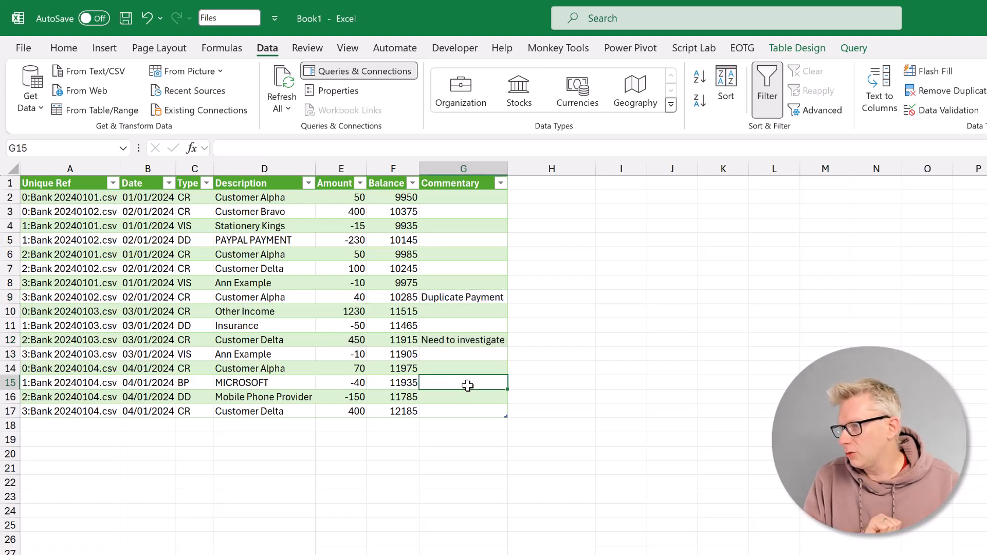
{"action": "mouse_move", "coordinate": [463, 397]}
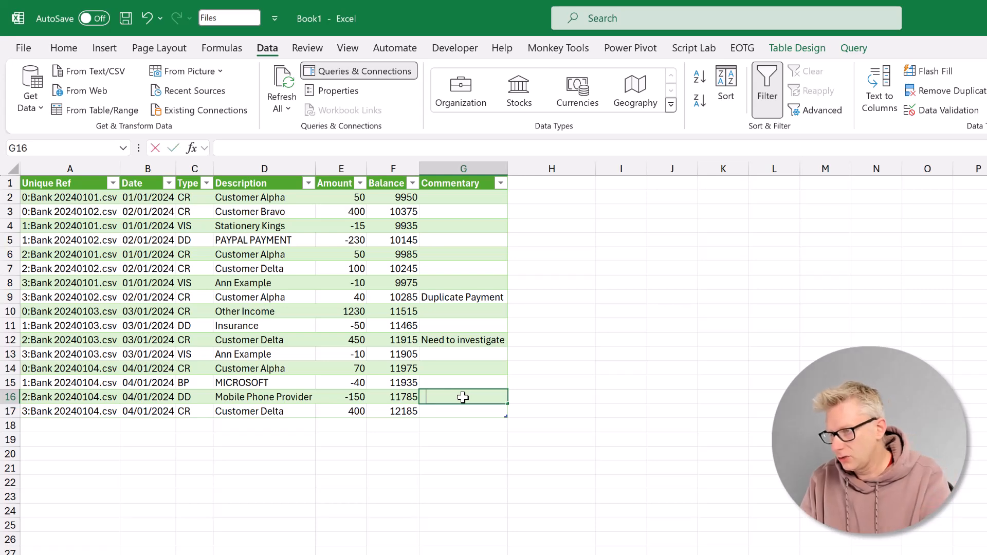
{"action": "type", "text": "To investigate"}
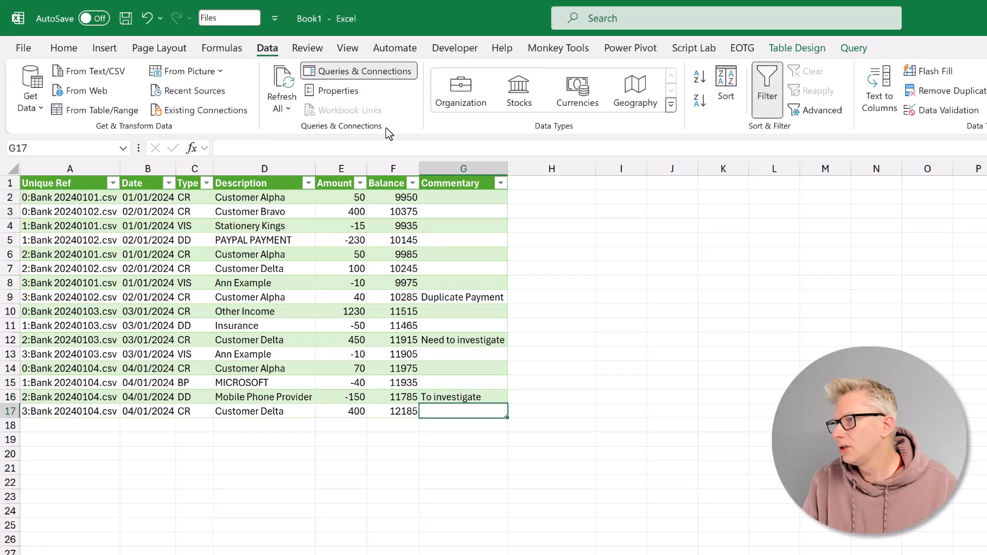
{"action": "mouse_move", "coordinate": [418, 345]}
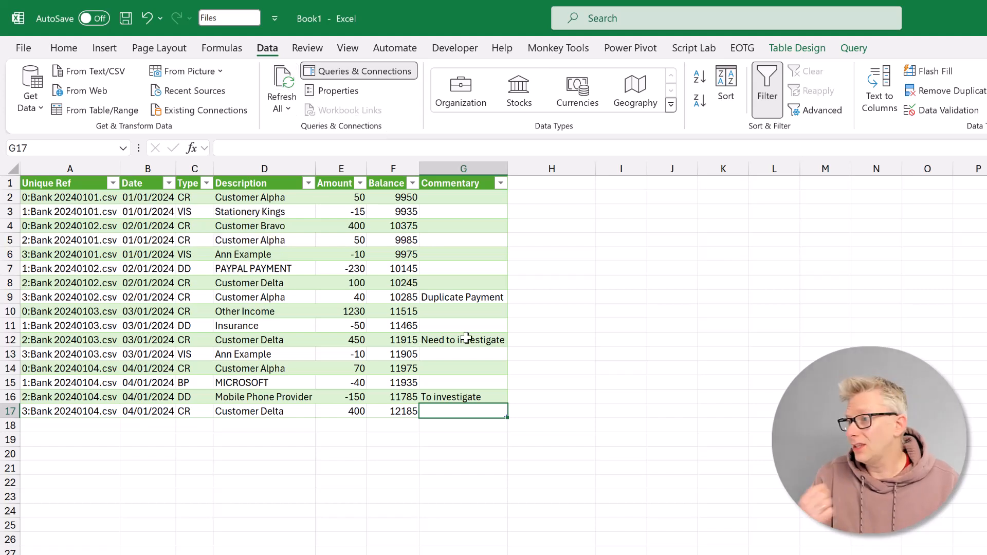
{"action": "mouse_move", "coordinate": [468, 309]}
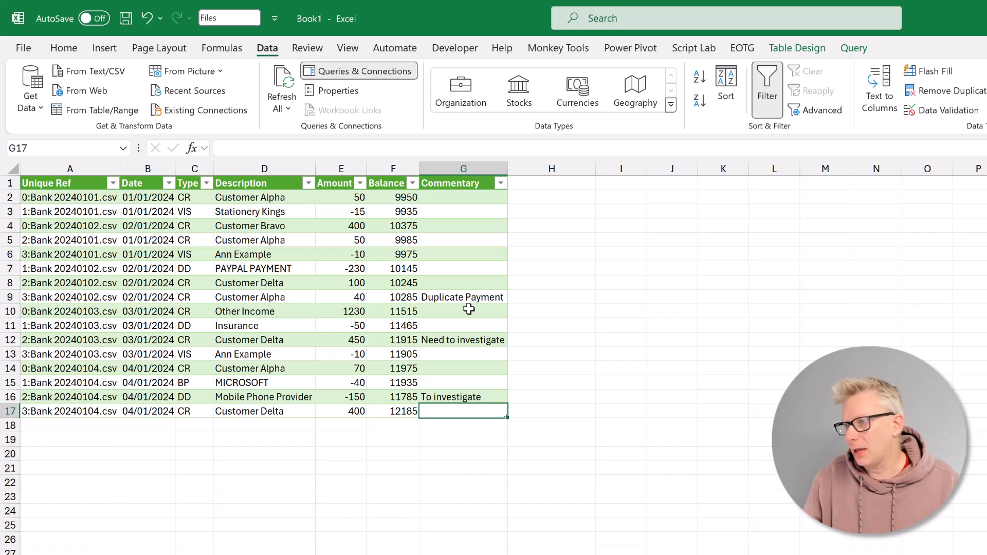
{"action": "mouse_move", "coordinate": [463, 395]}
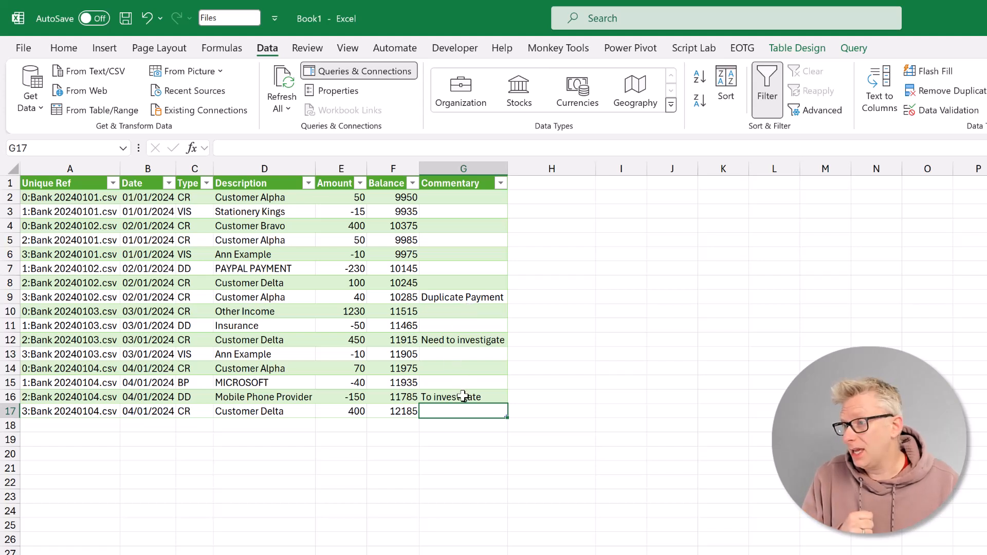
{"action": "left_click", "coordinate": [463, 397]}
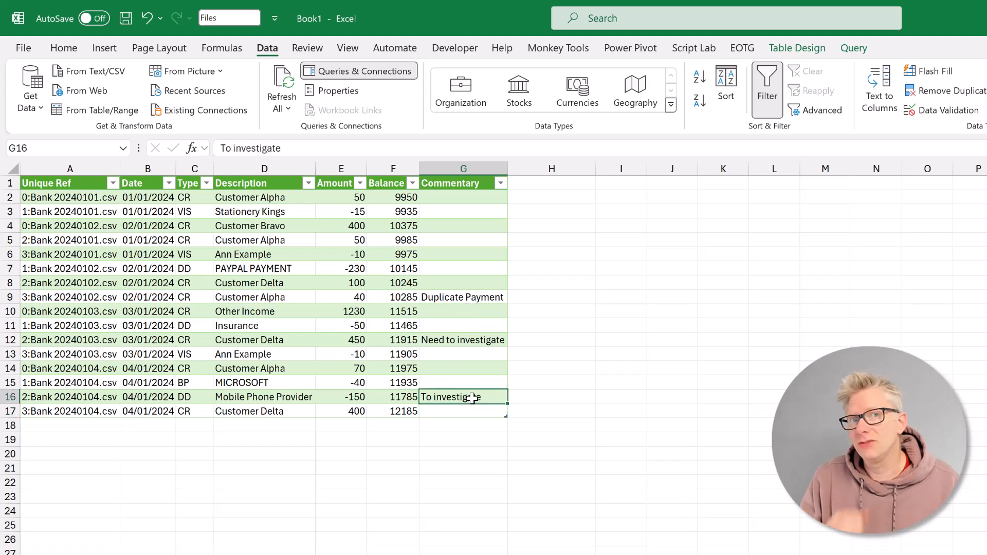